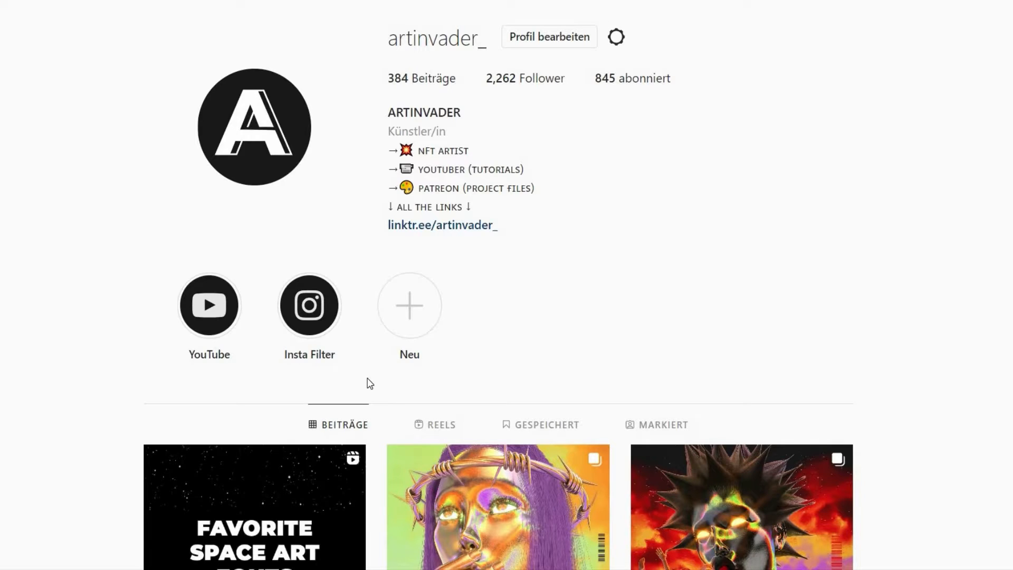
# Scroll down the artist's Instagram profile to browse the chrome figure artworks
pyautogui.scroll(-3)
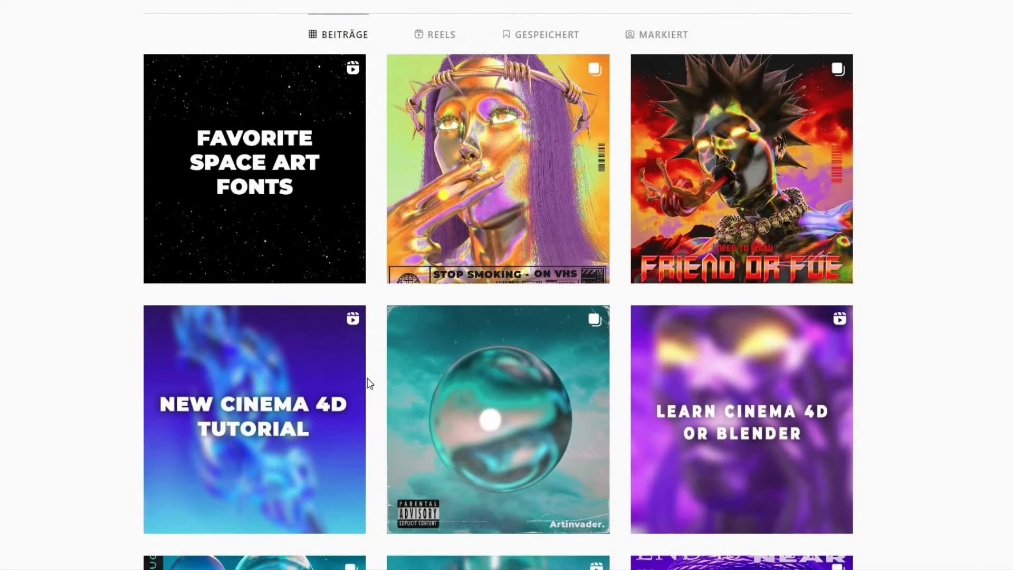
pyautogui.scroll(-3)
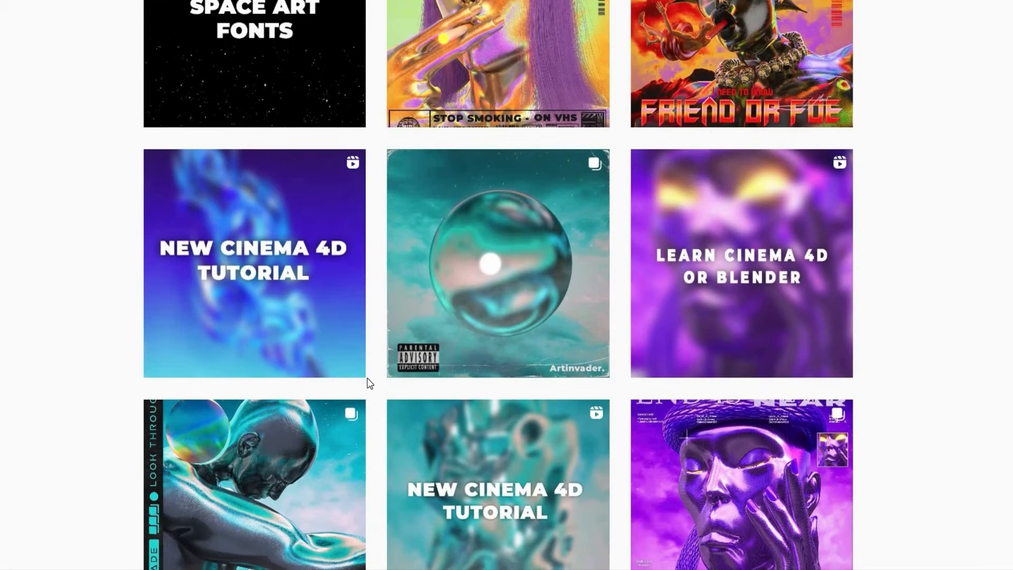
pyautogui.scroll(-3)
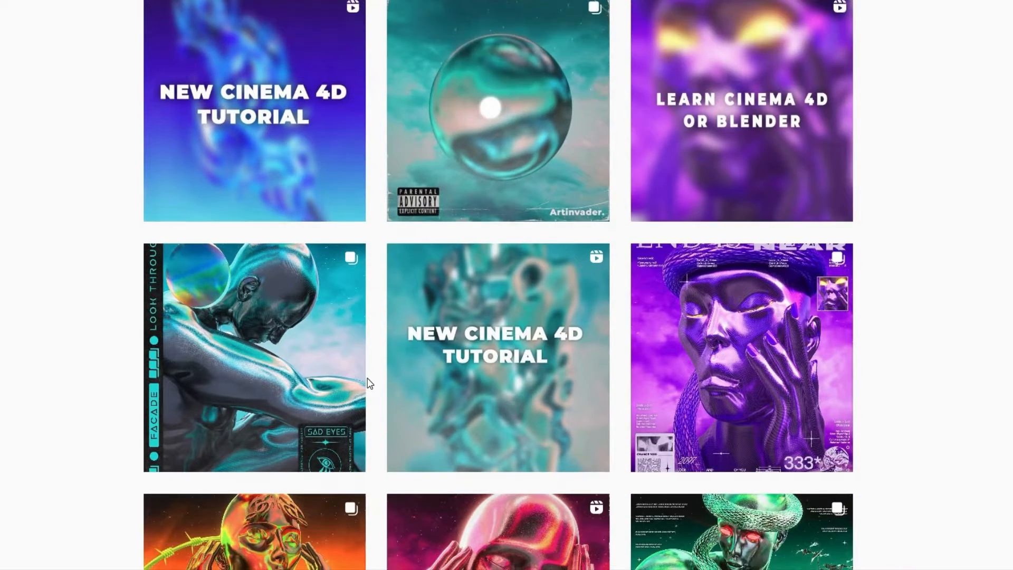
pyautogui.scroll(-3)
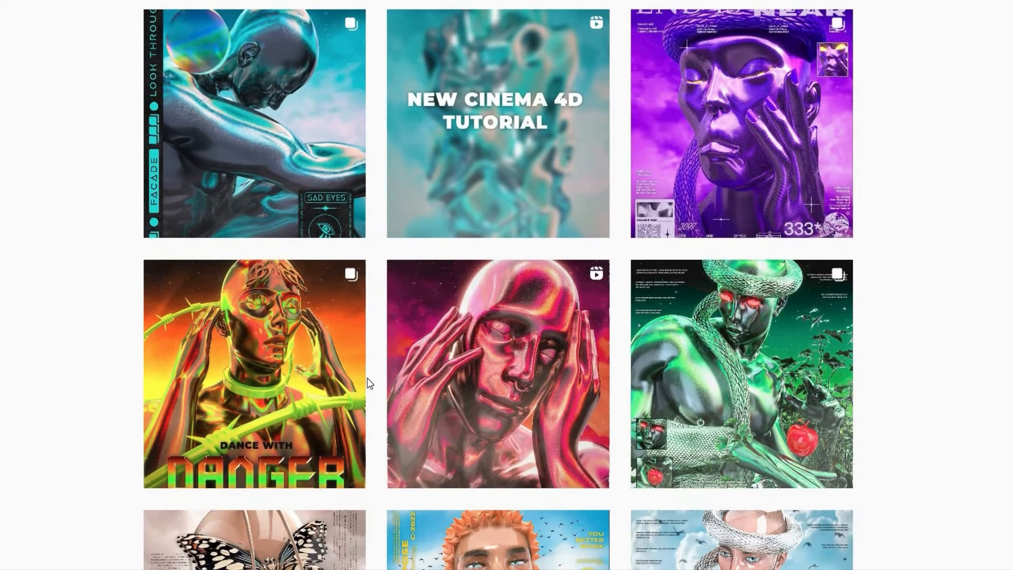
pyautogui.scroll(-3)
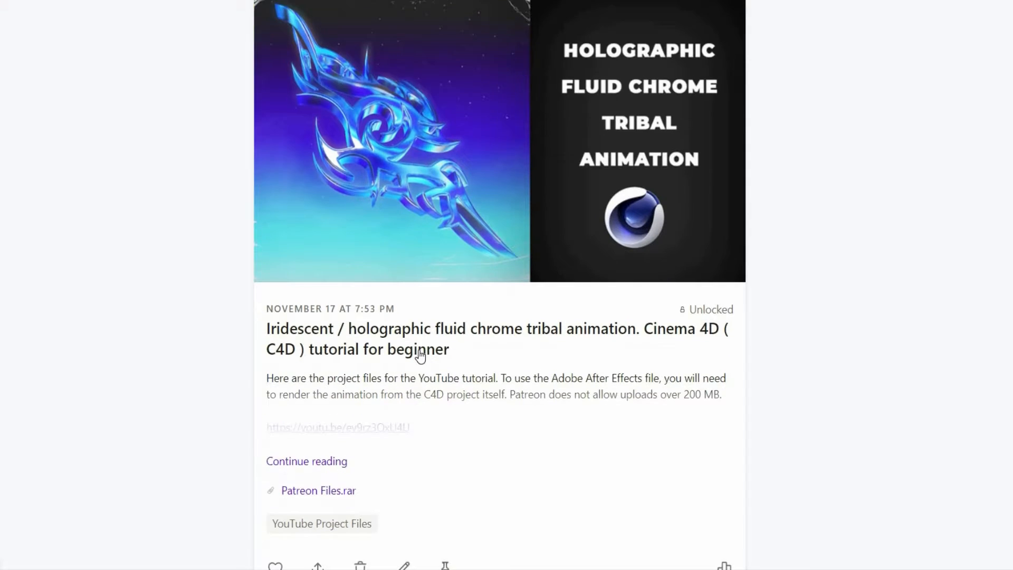
# Scroll the Patreon project-file feed down to the Nr. 414 Cinema 4D + Redshift post
pyautogui.scroll(-3)
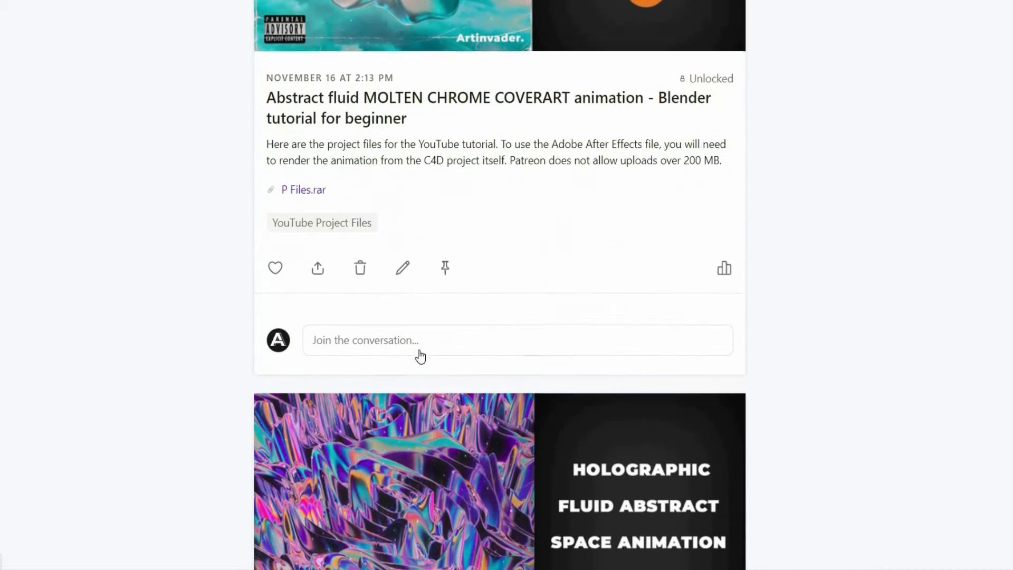
pyautogui.scroll(-3)
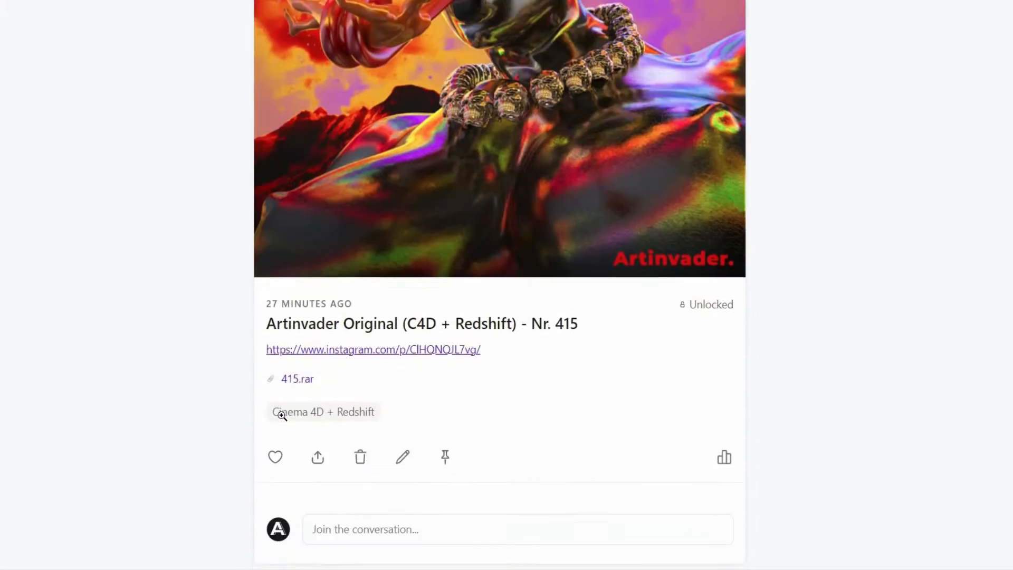
pyautogui.scroll(-3)
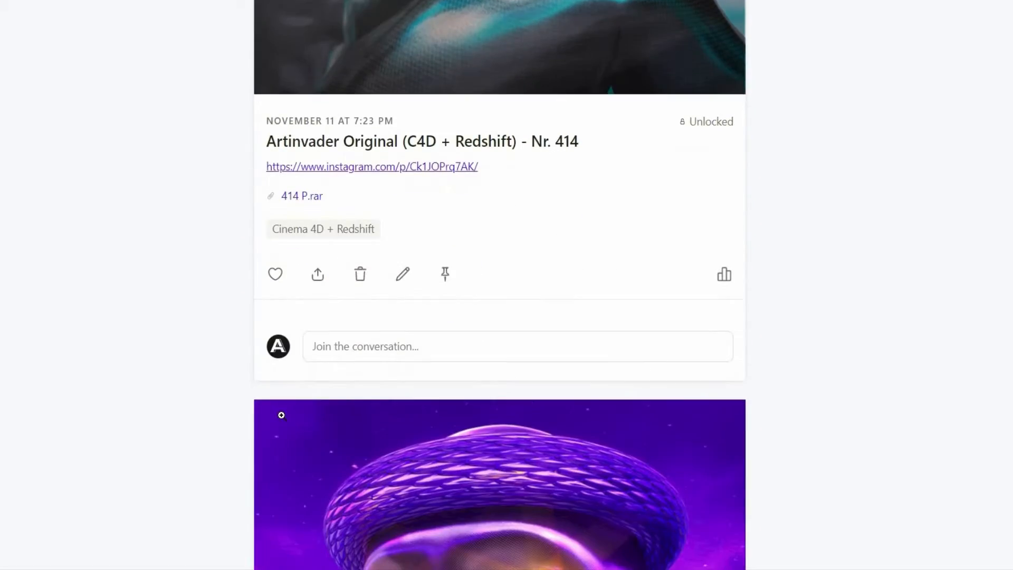
pyautogui.scroll(-3)
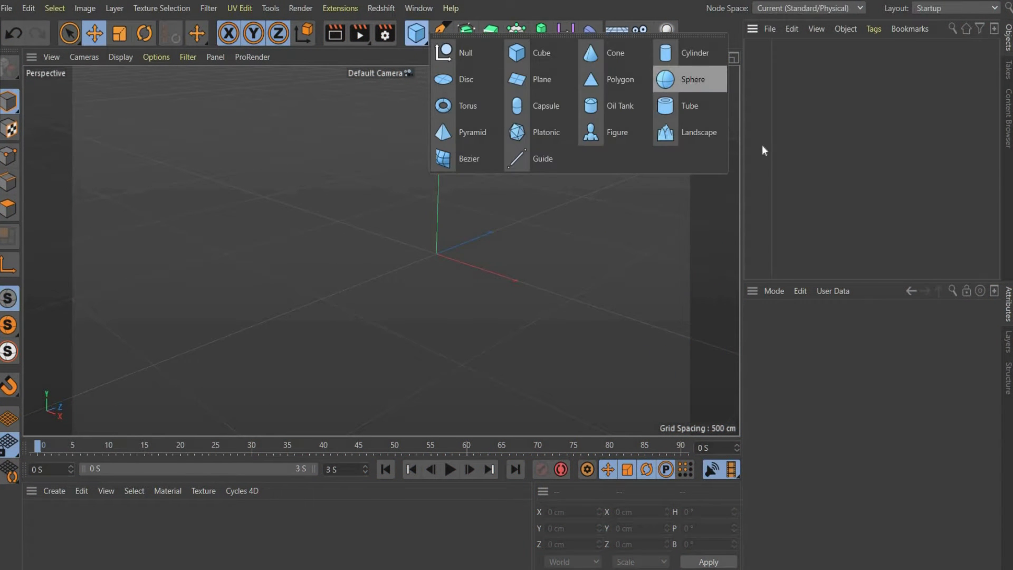
# Add a 50-segment sphere and clone it with a MoGraph Cloner in a 3×3×3 grid
pyautogui.click(691, 78)
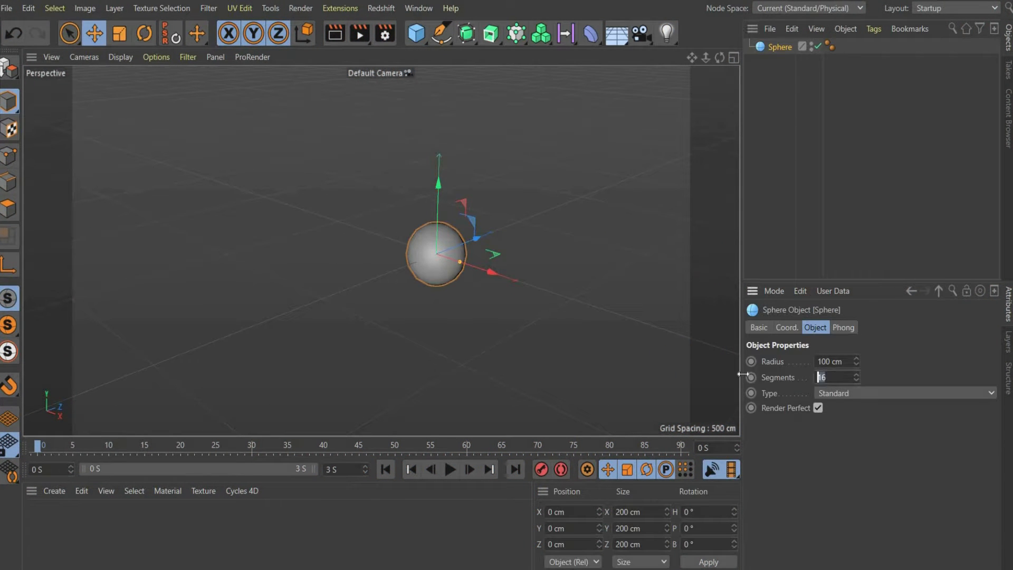
pyautogui.write('50')
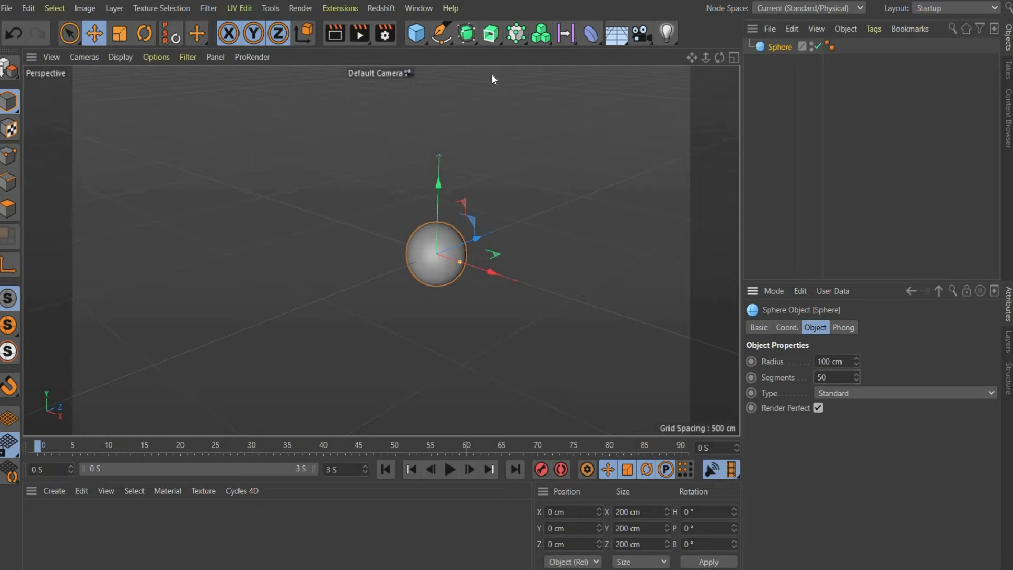
pyautogui.click(516, 33)
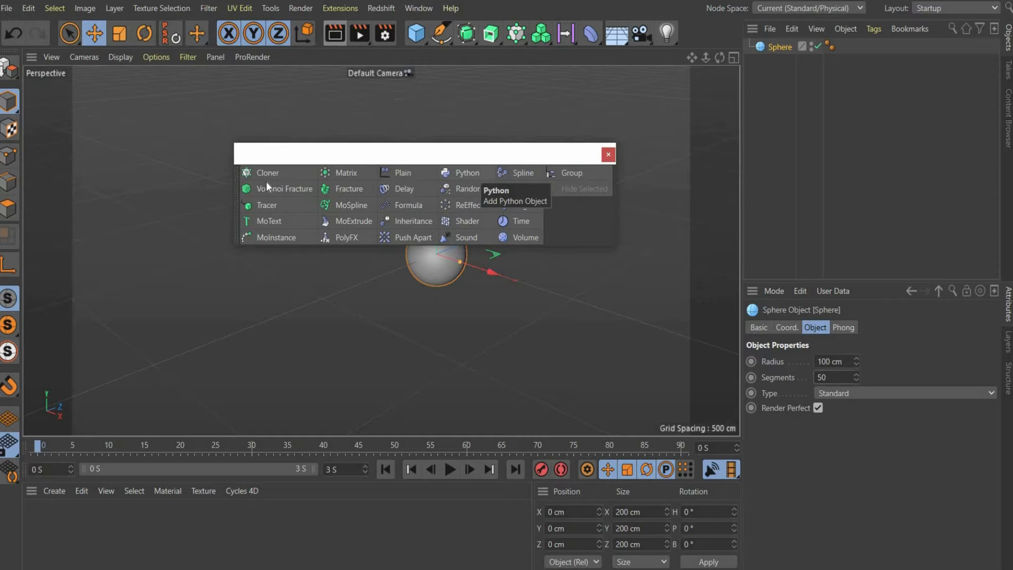
pyautogui.click(267, 173)
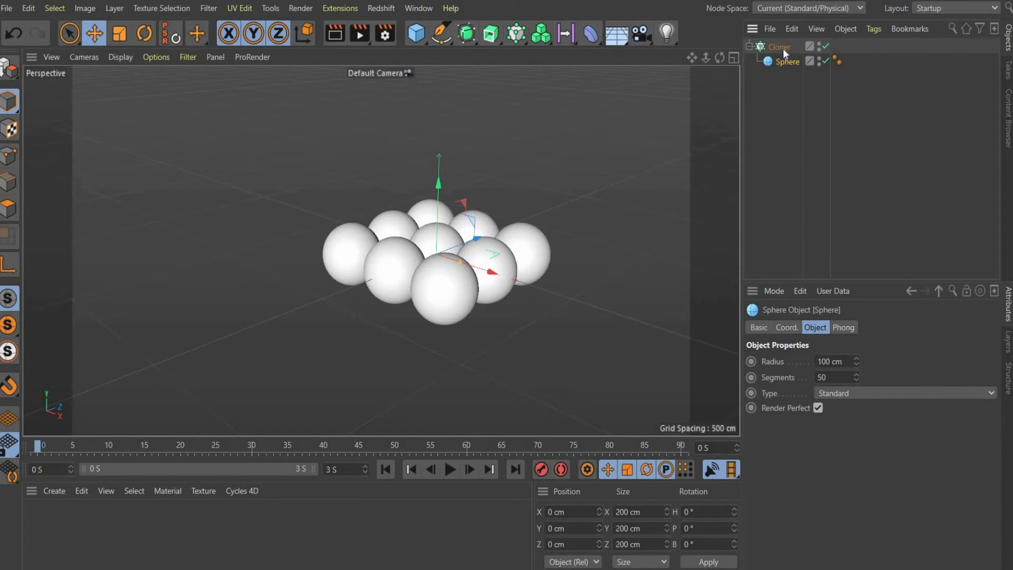
pyautogui.click(780, 45)
pyautogui.write('3')
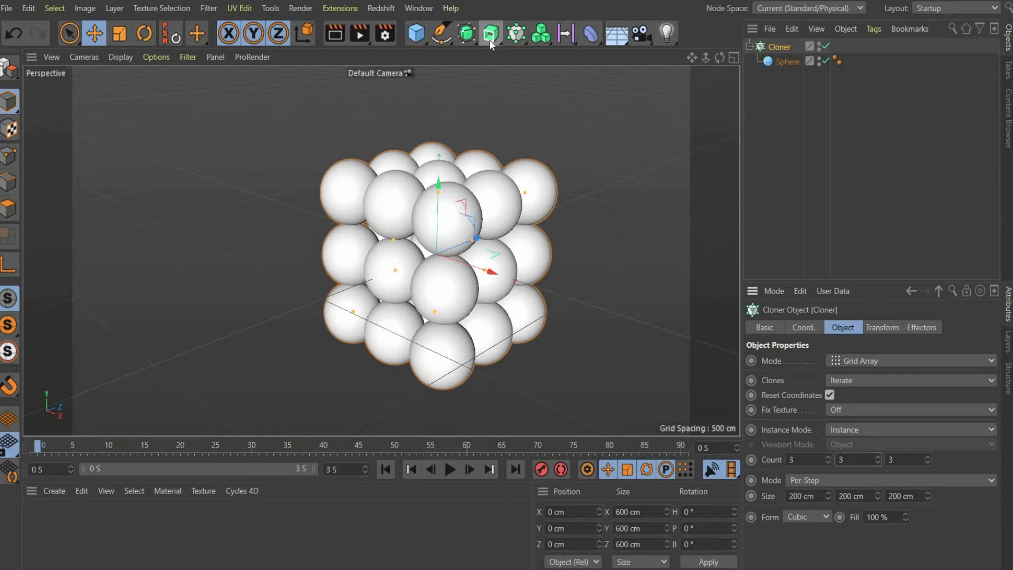
pyautogui.click(491, 33)
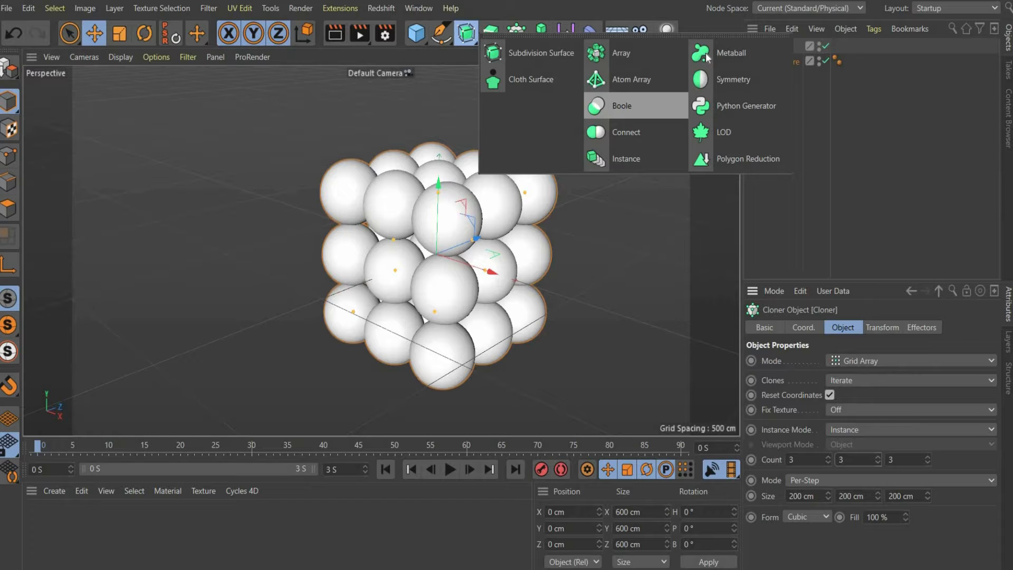
# Add a Metaball over the Cloner with 250% hull value and 10 cm subdivisions
pyautogui.click(732, 53)
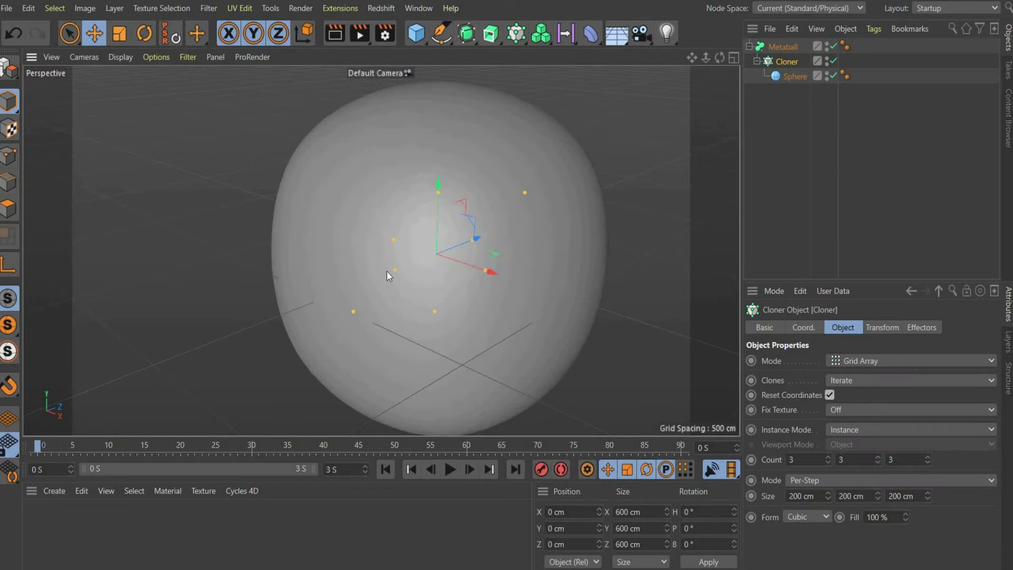
pyautogui.click(784, 45)
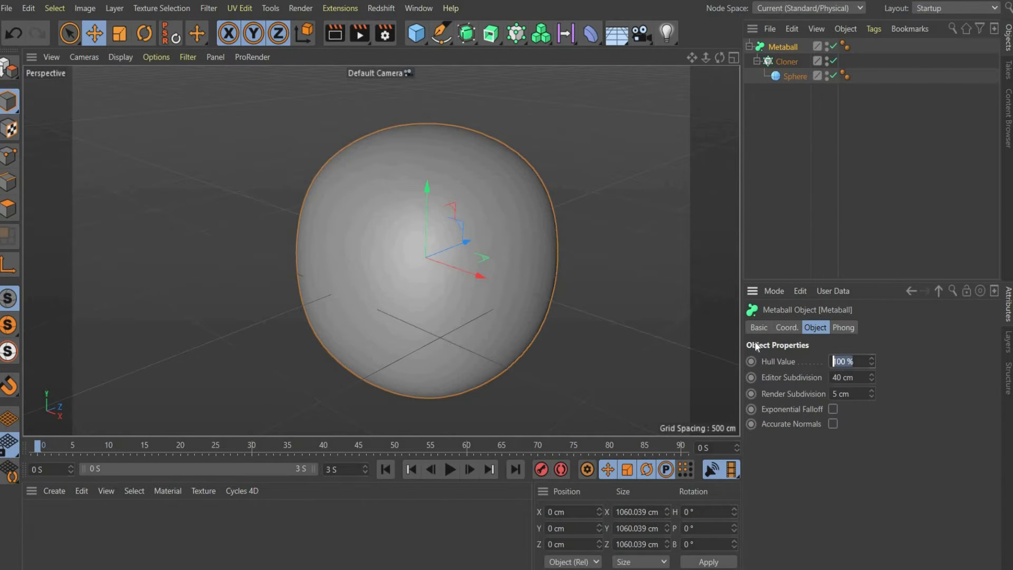
pyautogui.write('250 %')
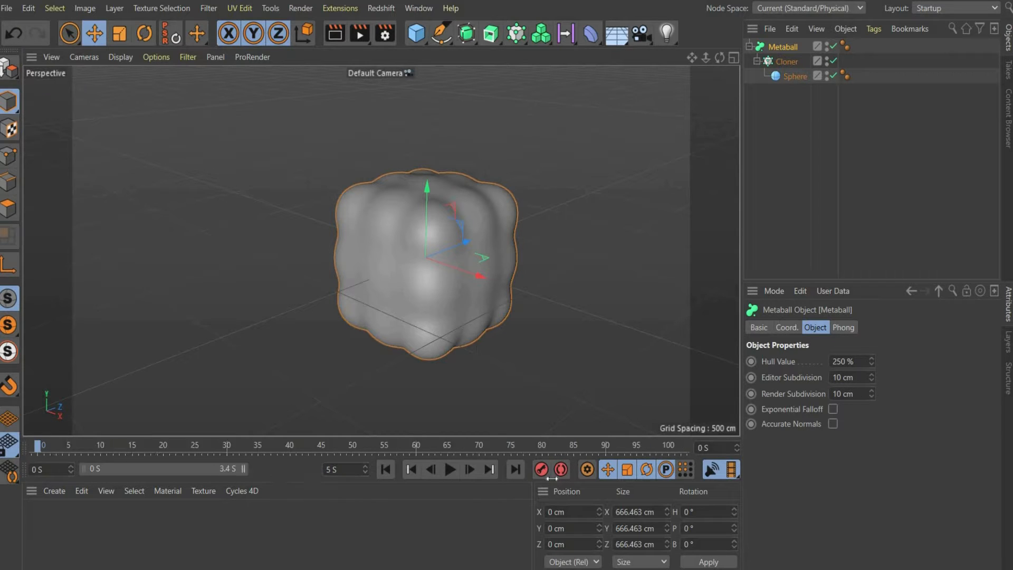
pyautogui.write('rando')
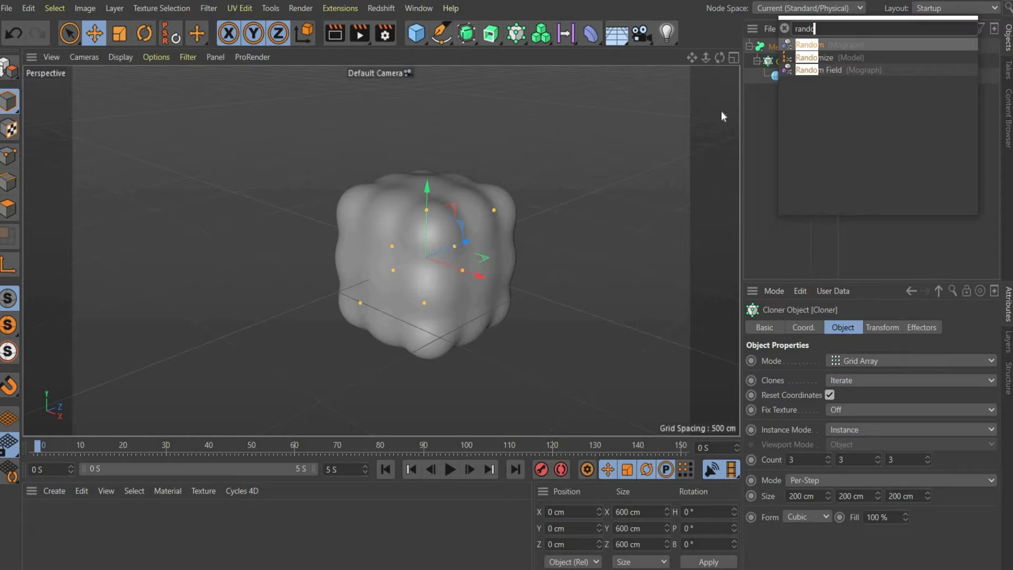
# Add a Random effector and set its P.X, P.Y and P.Z offsets to 200 cm
pyautogui.click(820, 58)
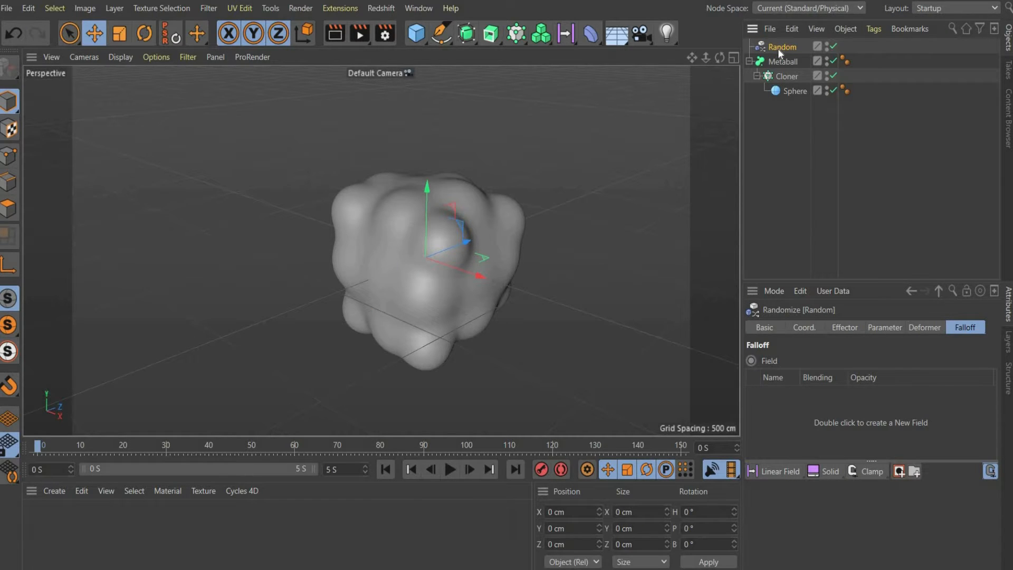
pyautogui.click(844, 327)
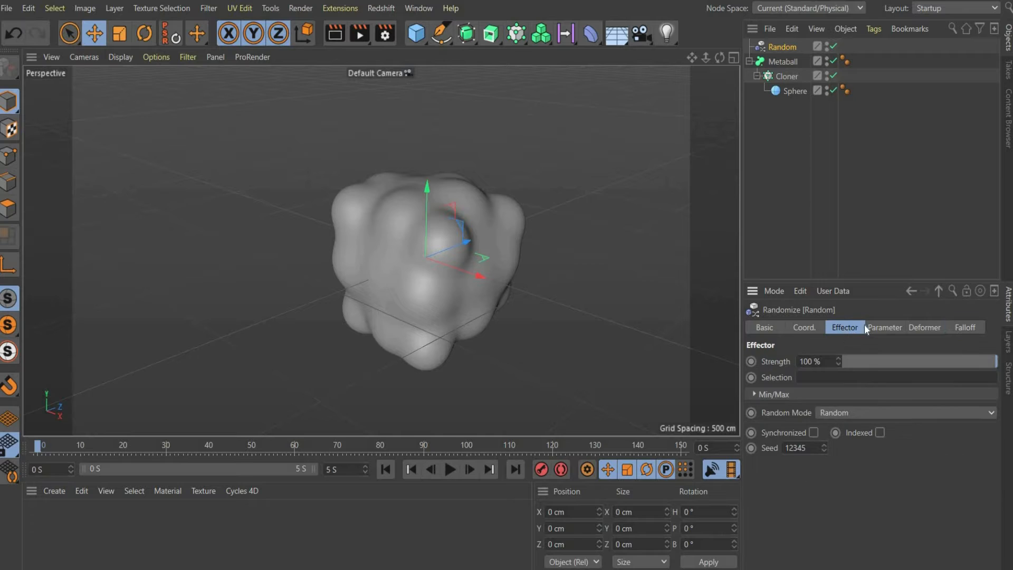
pyautogui.click(884, 327)
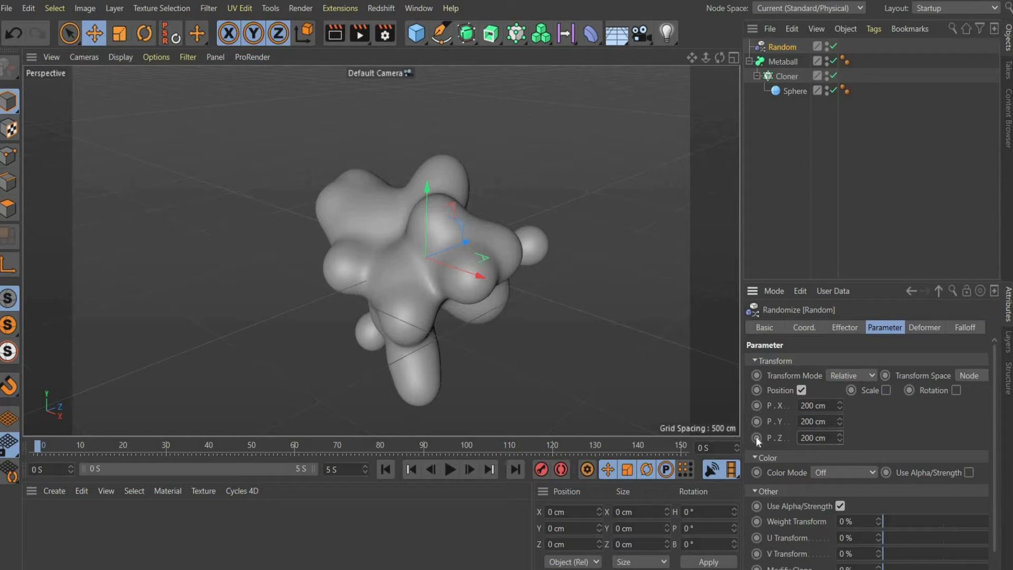
# Keyframe the Random effector's position offsets up to 500/500/−400 cm and preview playback
pyautogui.click(756, 405)
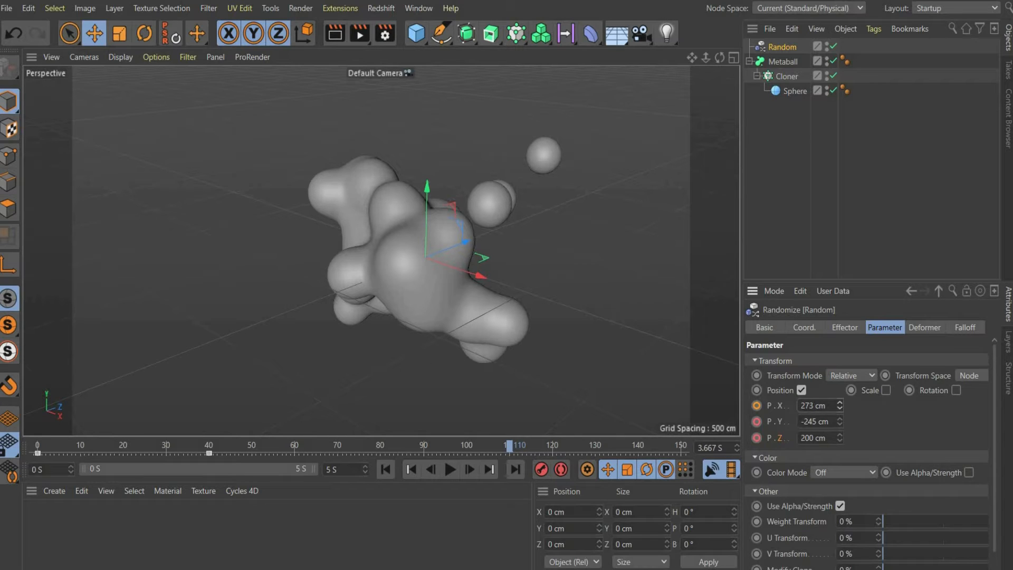
pyautogui.write('450')
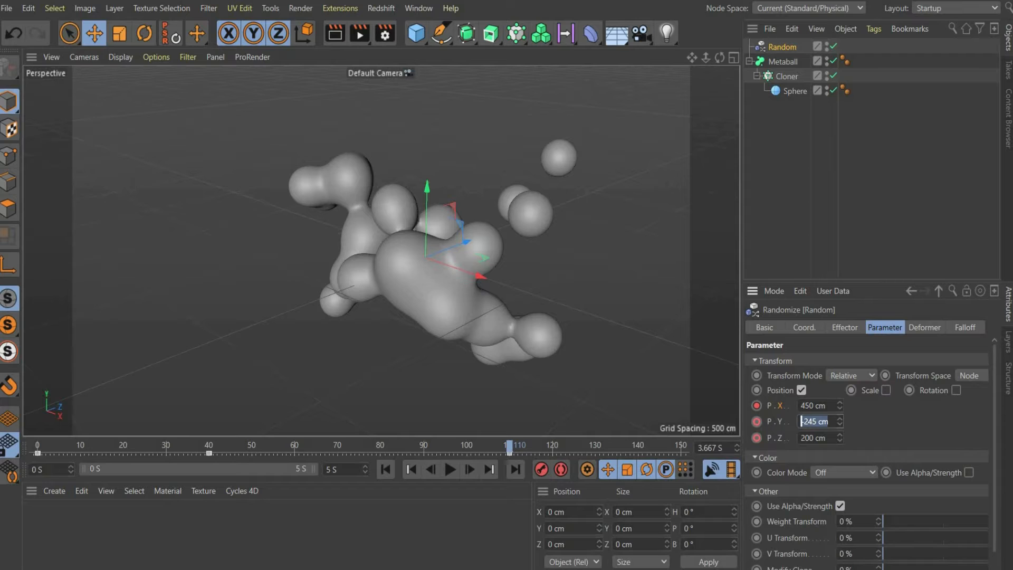
pyautogui.write('220')
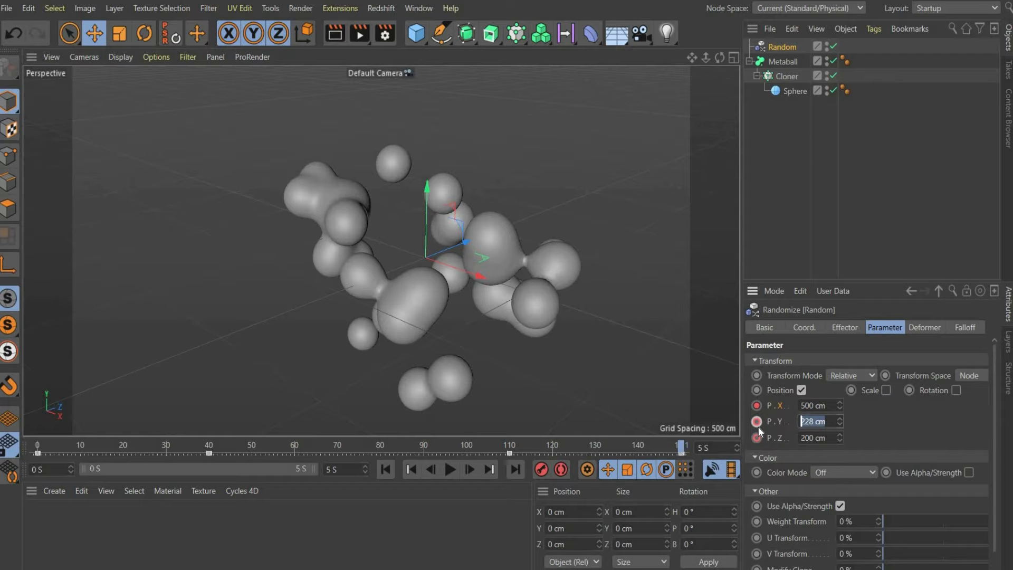
pyautogui.write('500')
pyautogui.click(821, 438)
pyautogui.write('-400')
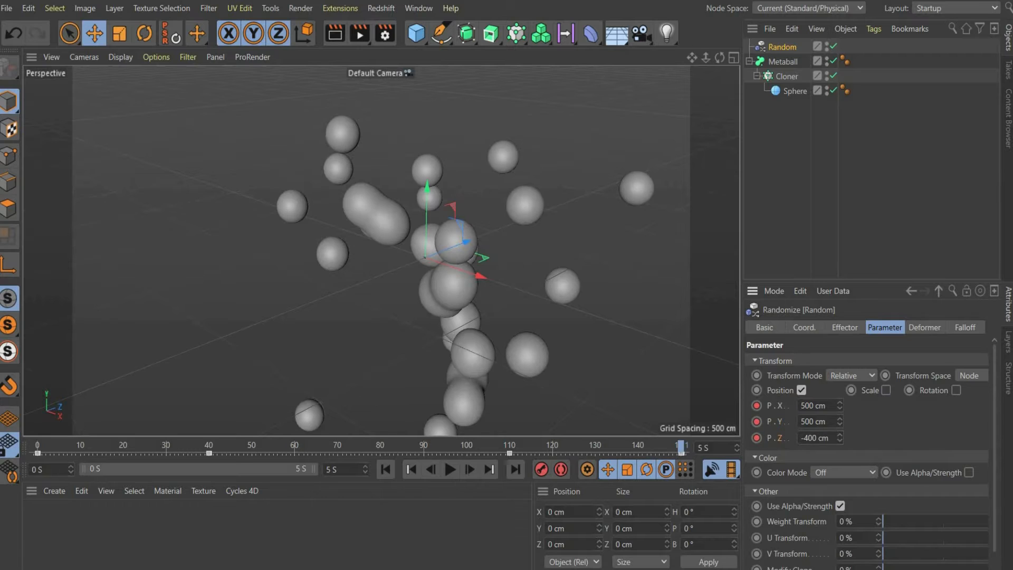
pyautogui.click(450, 470)
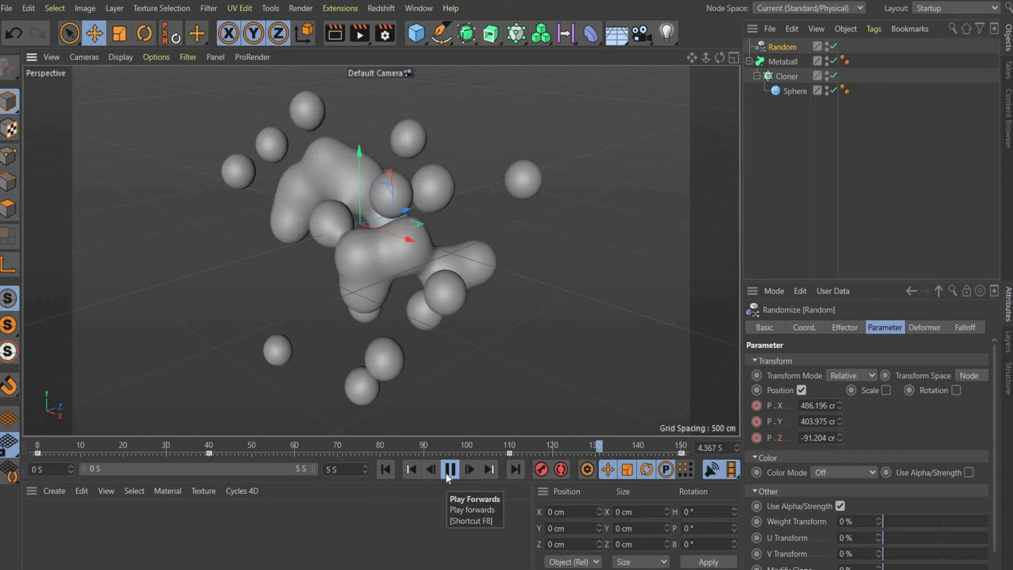
# Enable uniform random scale of 0.53 on the Random effector
pyautogui.click(449, 470)
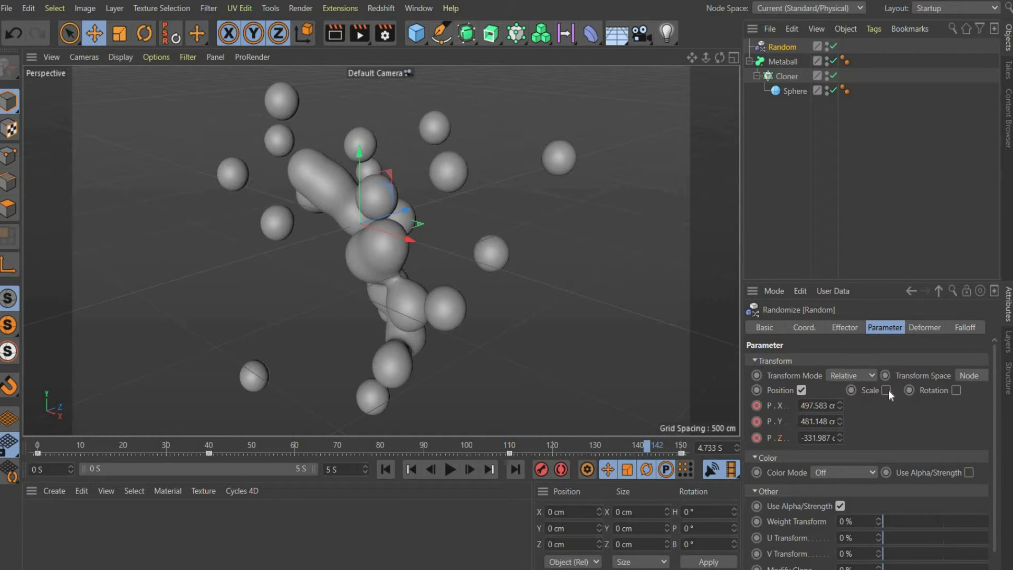
pyautogui.click(886, 390)
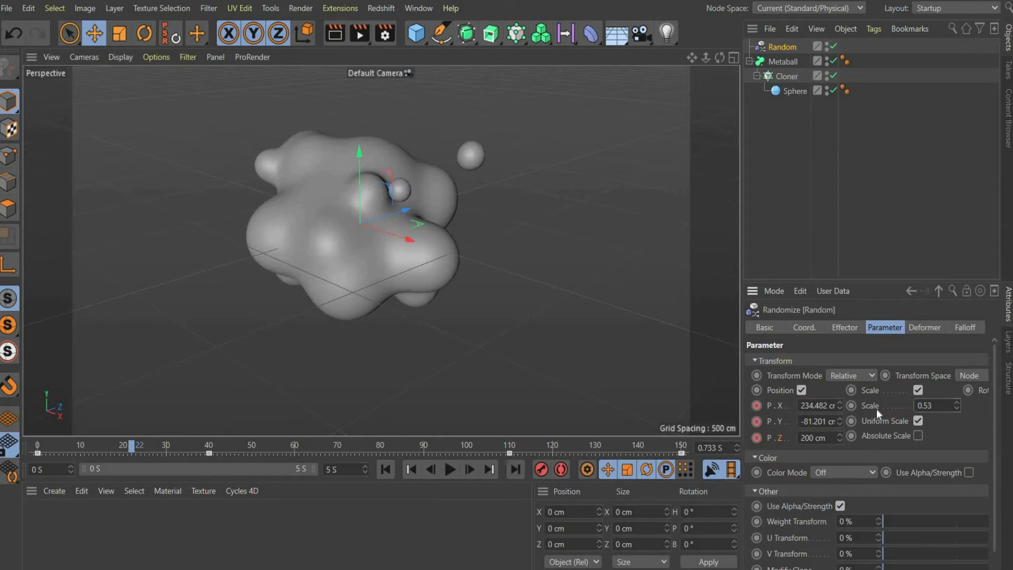
pyautogui.moveTo(490, 231)
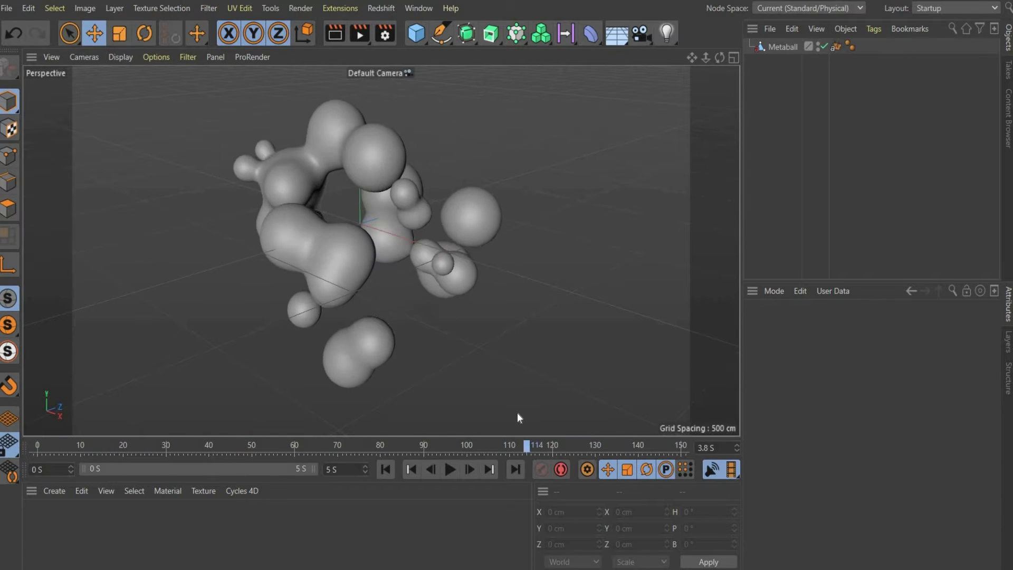
# Add a Displacer deformer under the Metaball with 100 cm height
pyautogui.click(588, 33)
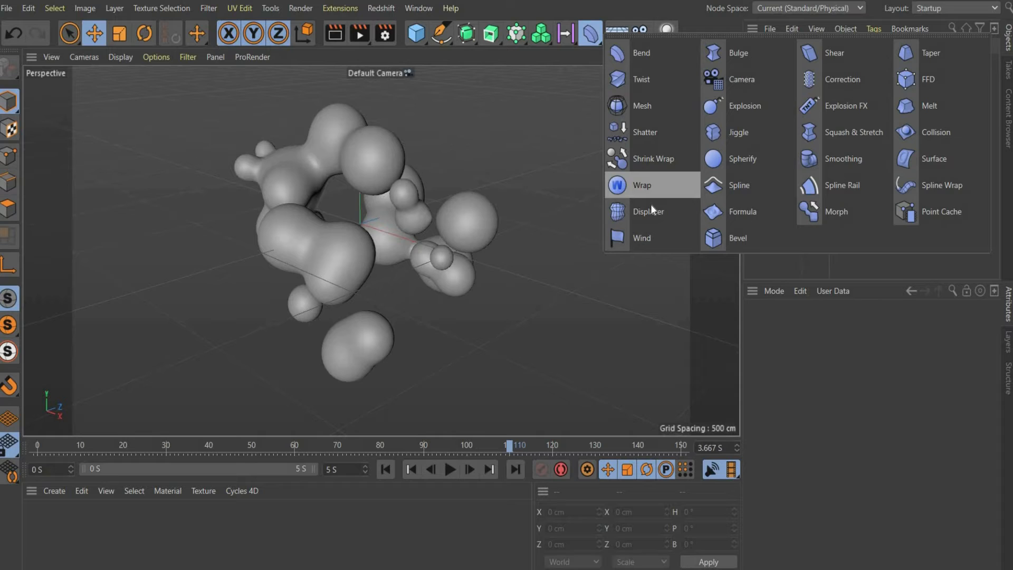
pyautogui.click(648, 211)
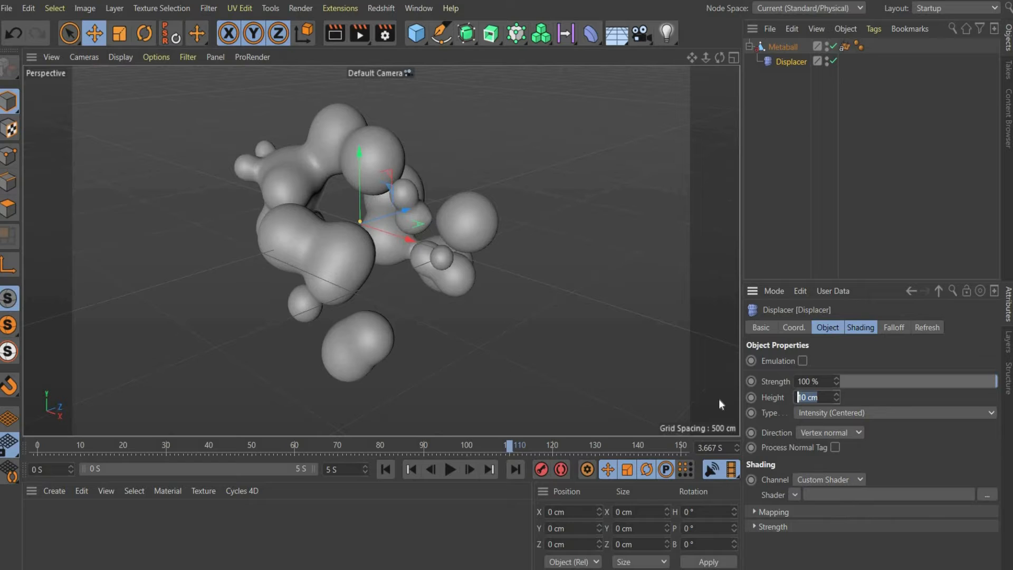
pyautogui.write('100 cm')
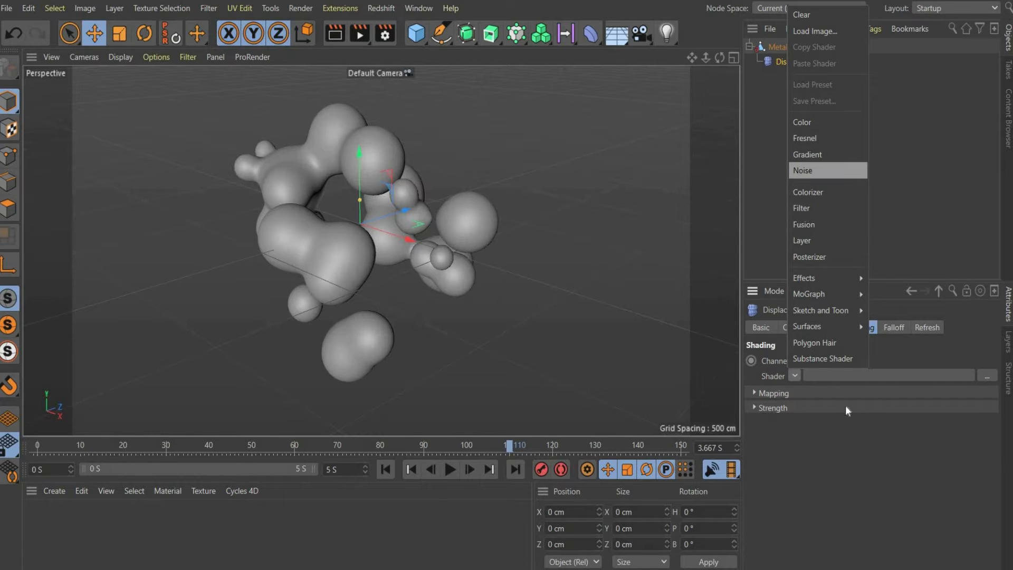
# Drive the Displacer with a VL Noise shader at 3000% global scale, animation speed 1
pyautogui.click(803, 170)
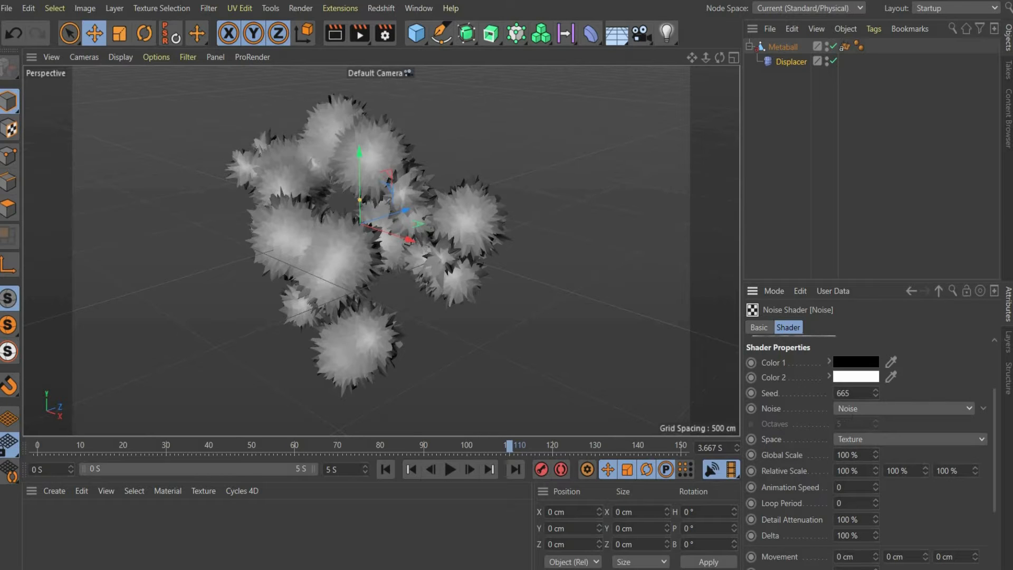
pyautogui.click(901, 408)
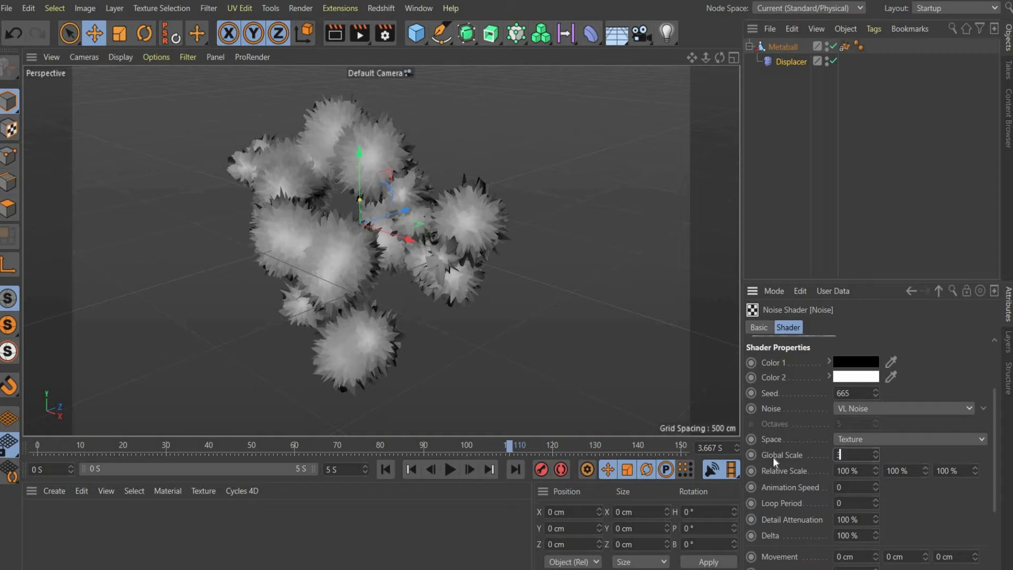
pyautogui.write('3000 %')
pyautogui.click(858, 487)
pyautogui.write('1')
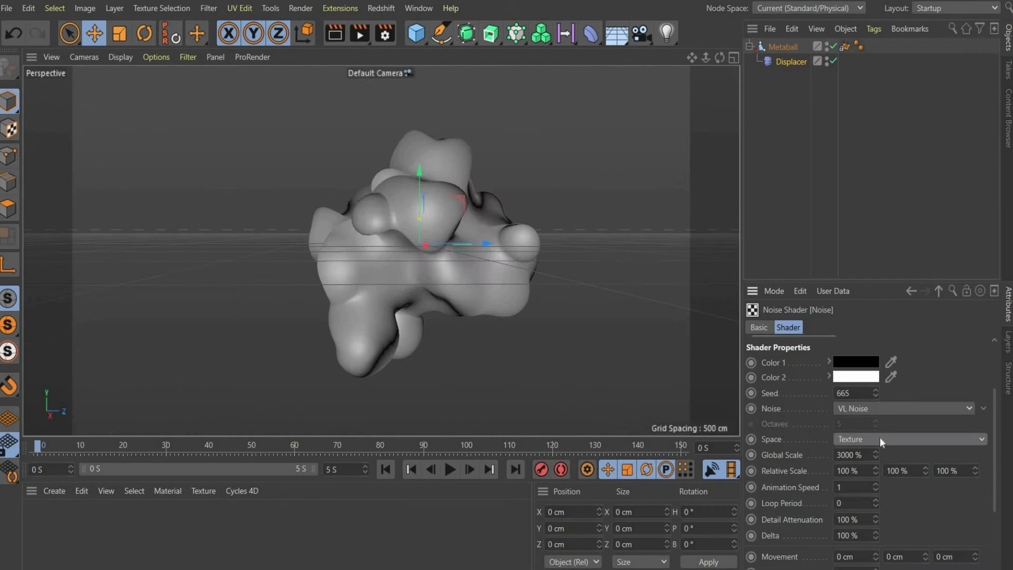
pyautogui.click(910, 439)
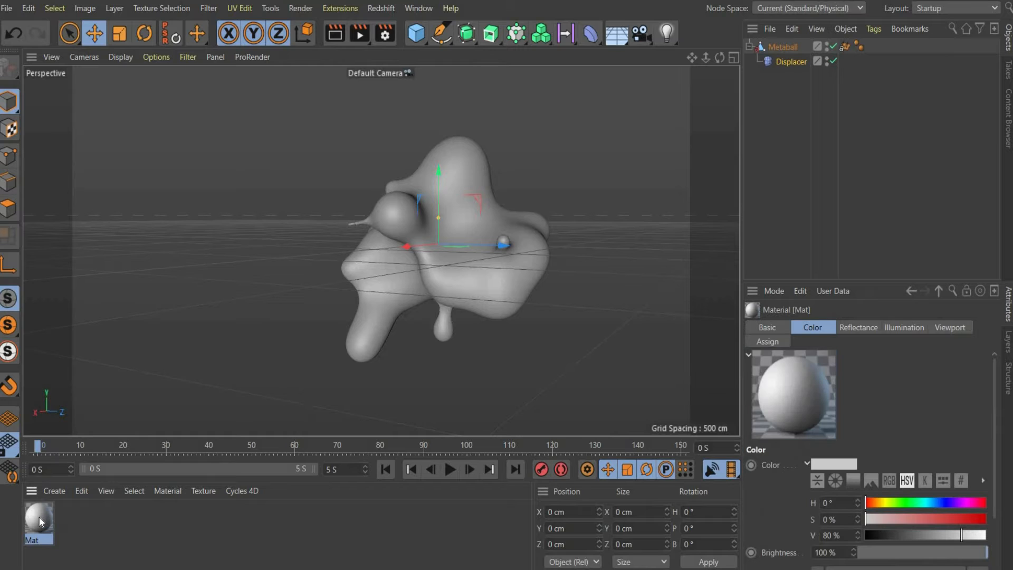
# Make material Mat chrome: colour off, default specular replaced by a 5%-roughness Ward layer
pyautogui.doubleClick(38, 518)
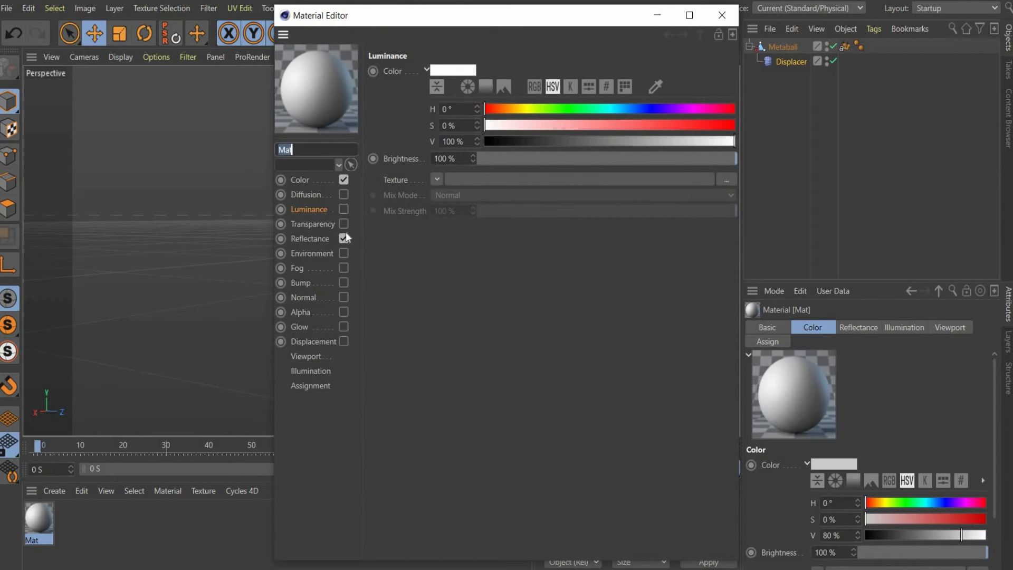
pyautogui.click(310, 238)
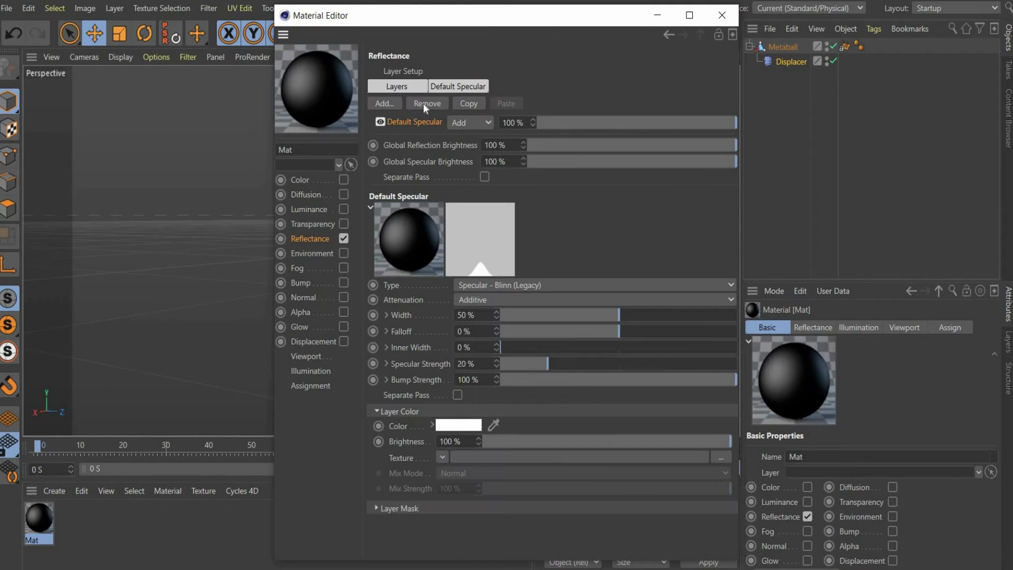
pyautogui.click(384, 104)
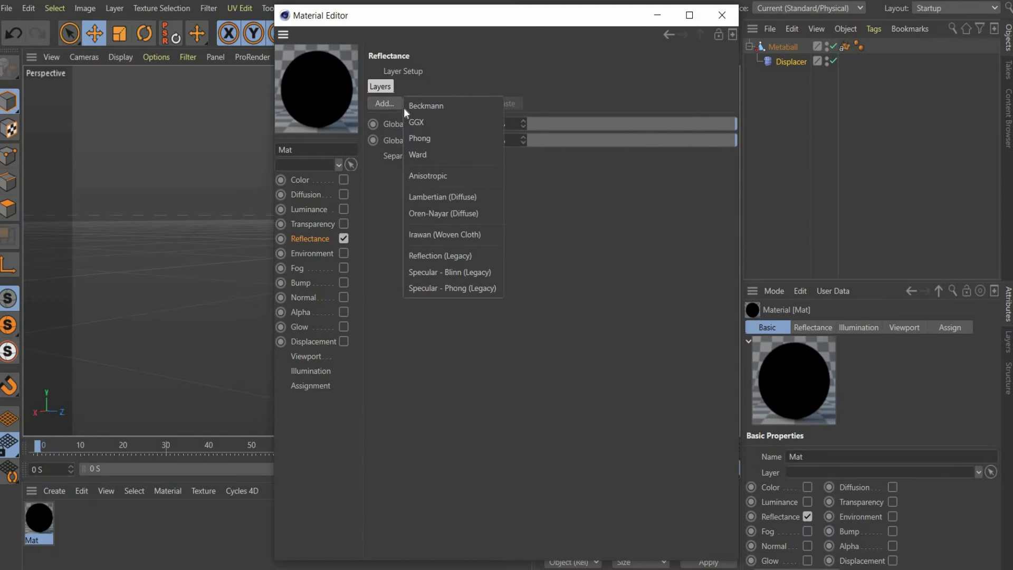
pyautogui.click(416, 122)
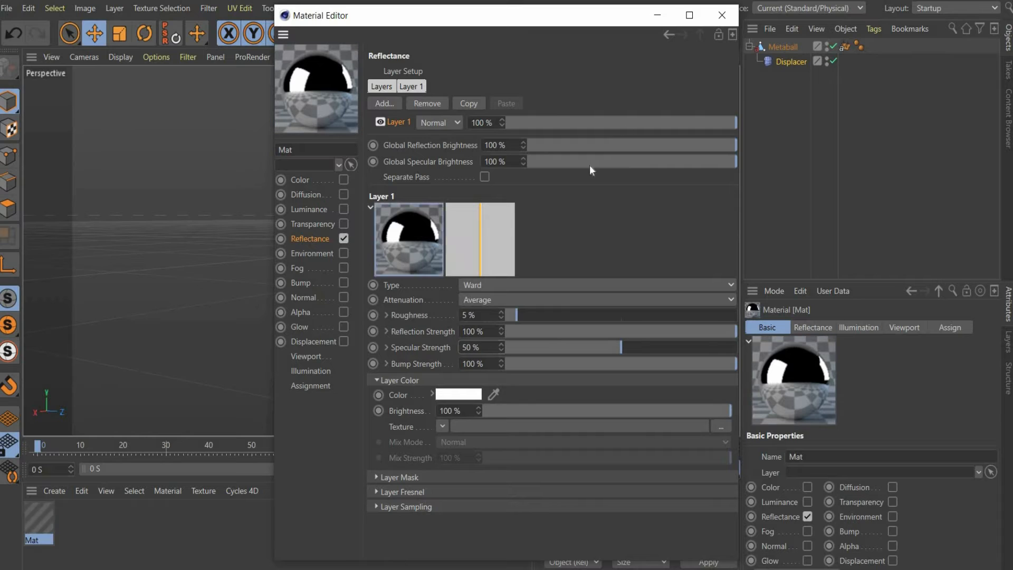
pyautogui.click(721, 14)
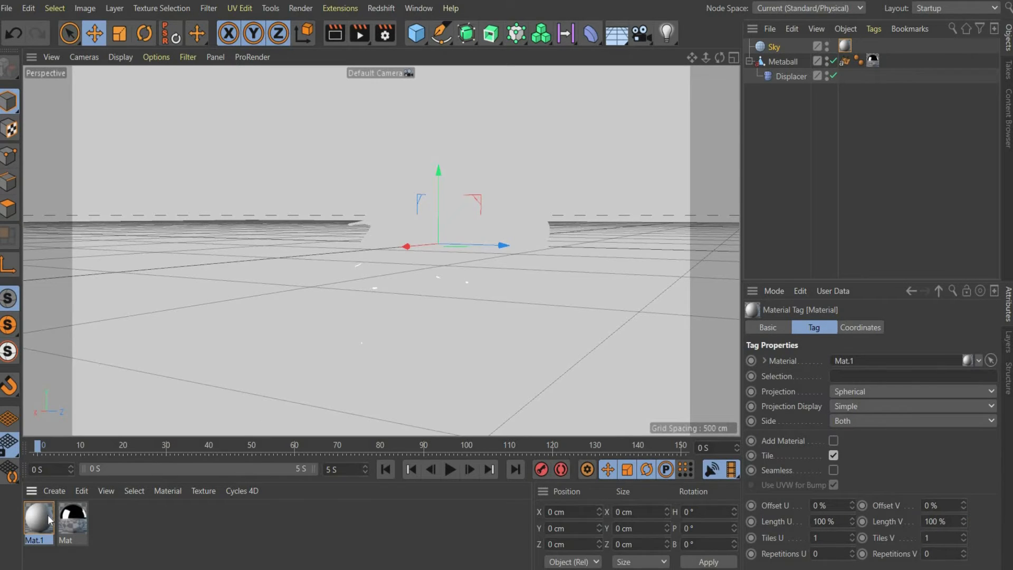
# Switch Mat.1 from reflectance to luminance, loading the red bitmap inside a Layer shader
pyautogui.doubleClick(38, 518)
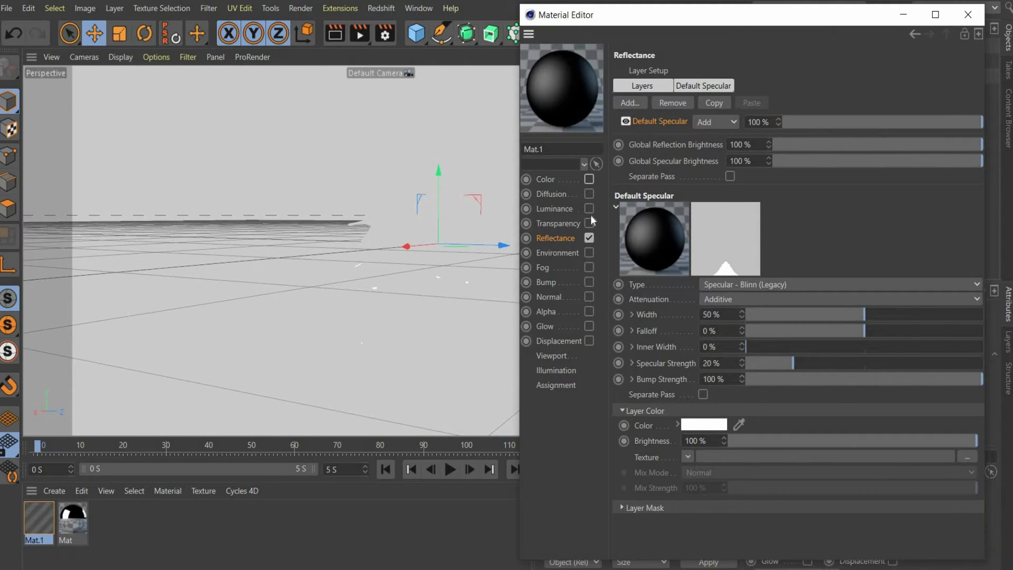
pyautogui.click(553, 207)
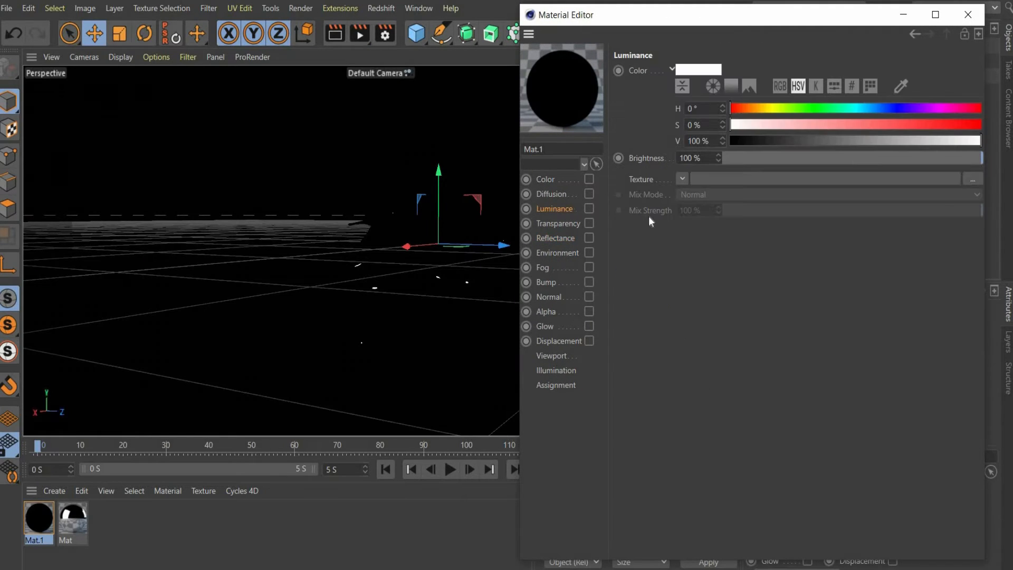
pyautogui.click(682, 178)
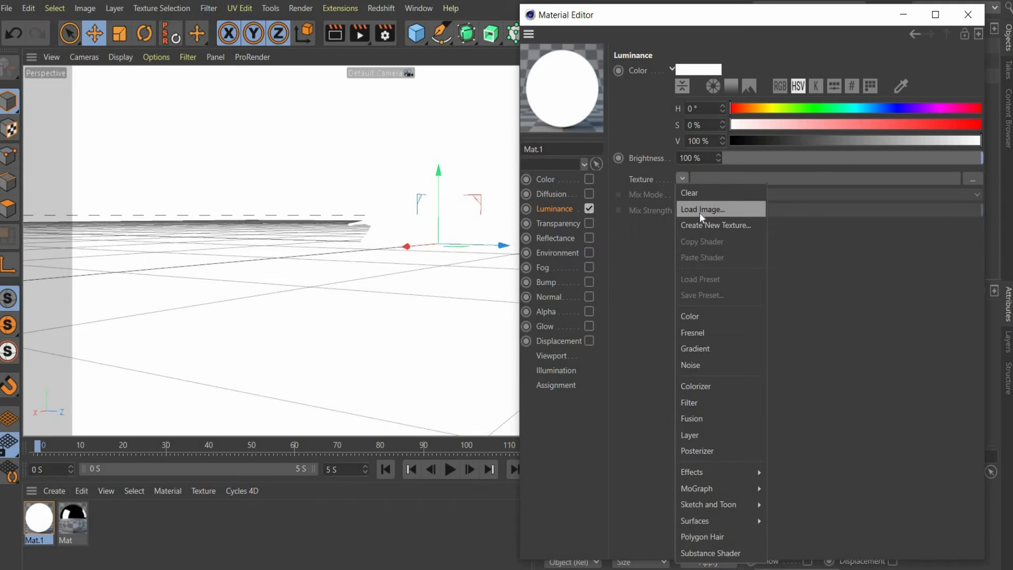
pyautogui.click(703, 209)
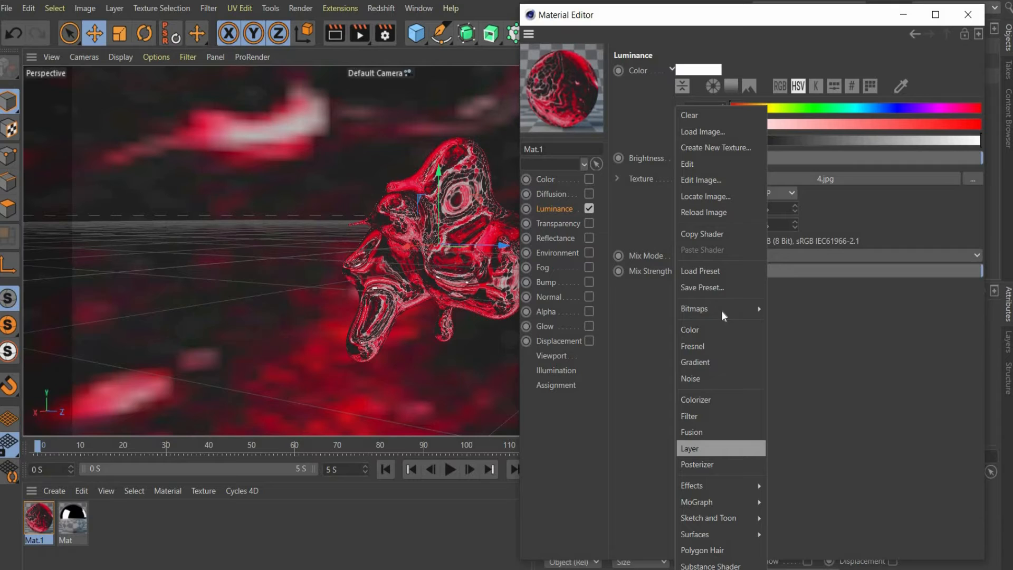
pyautogui.moveTo(720, 362)
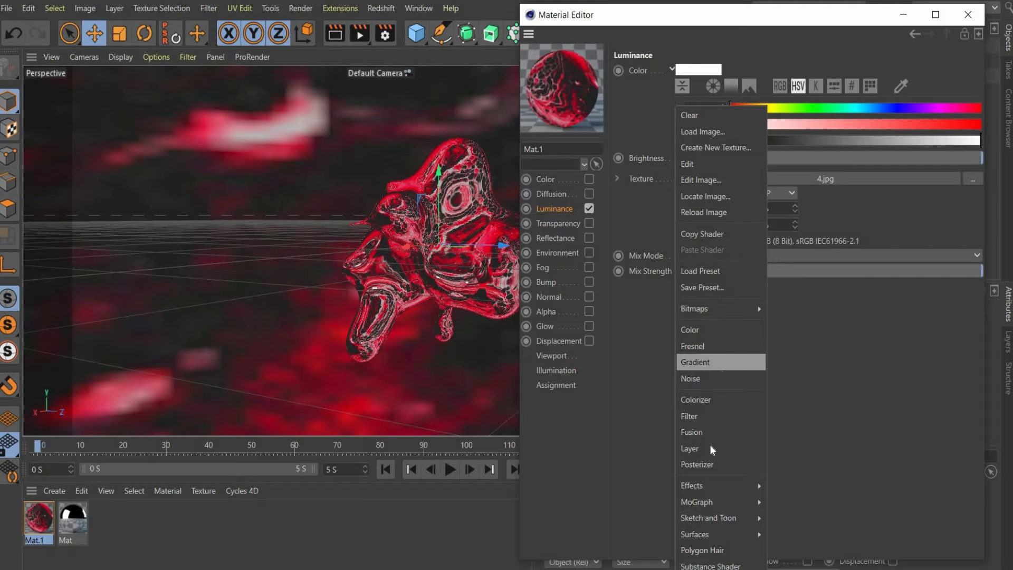
pyautogui.click(690, 449)
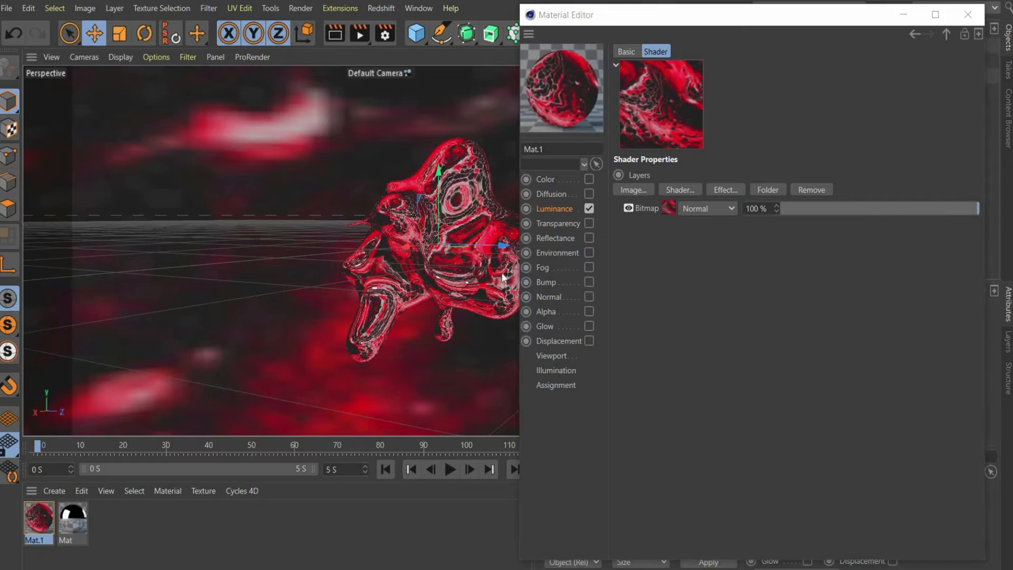
# Add the studio HDRI as an Overlay layer above the red bitmap
pyautogui.click(633, 189)
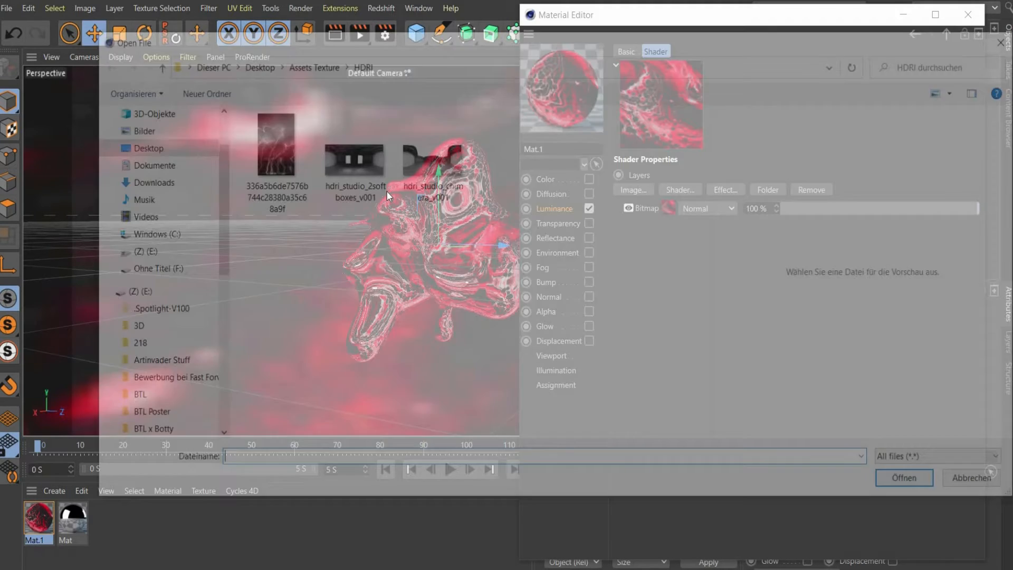
pyautogui.click(904, 477)
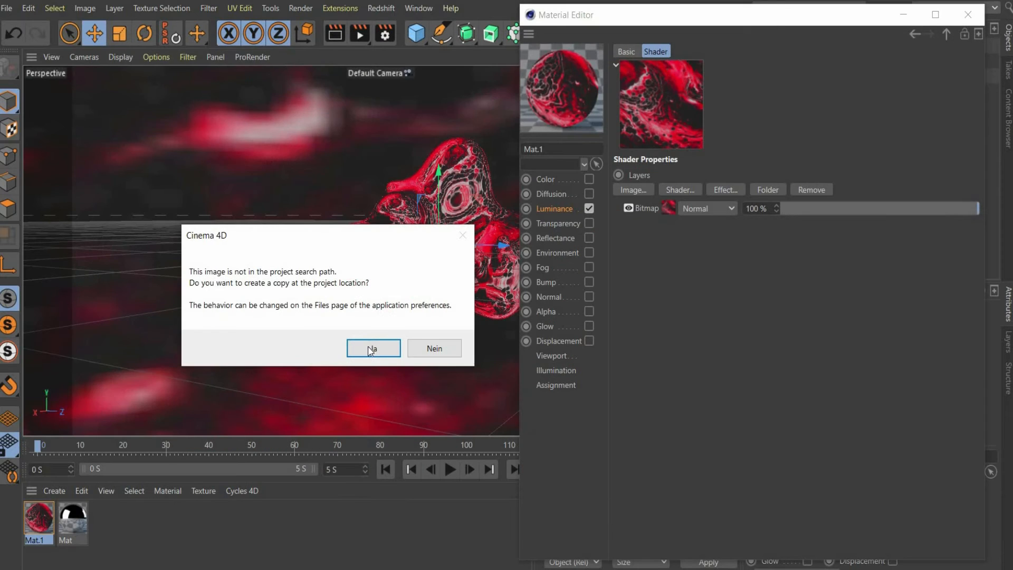
pyautogui.click(373, 348)
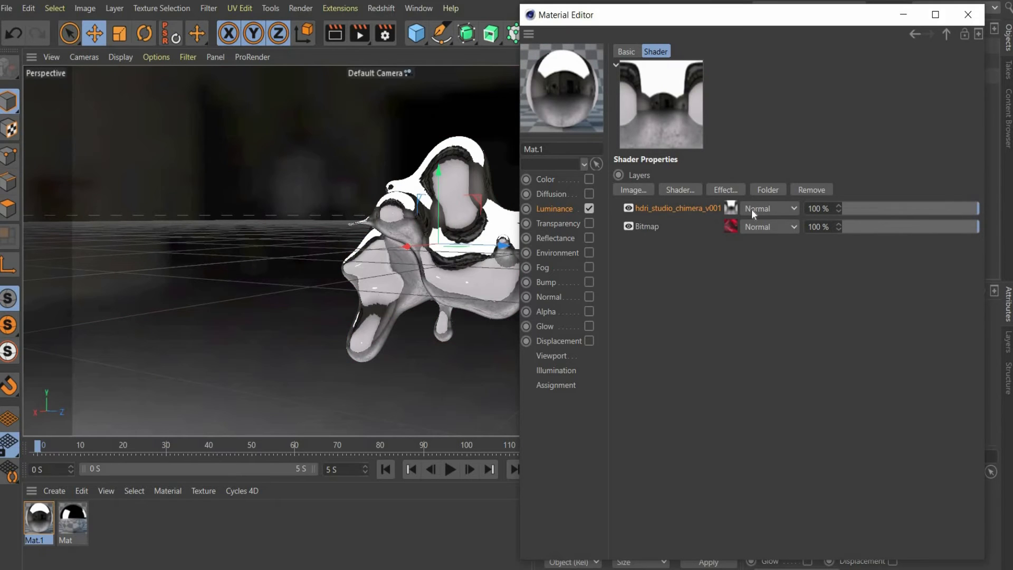
pyautogui.click(768, 207)
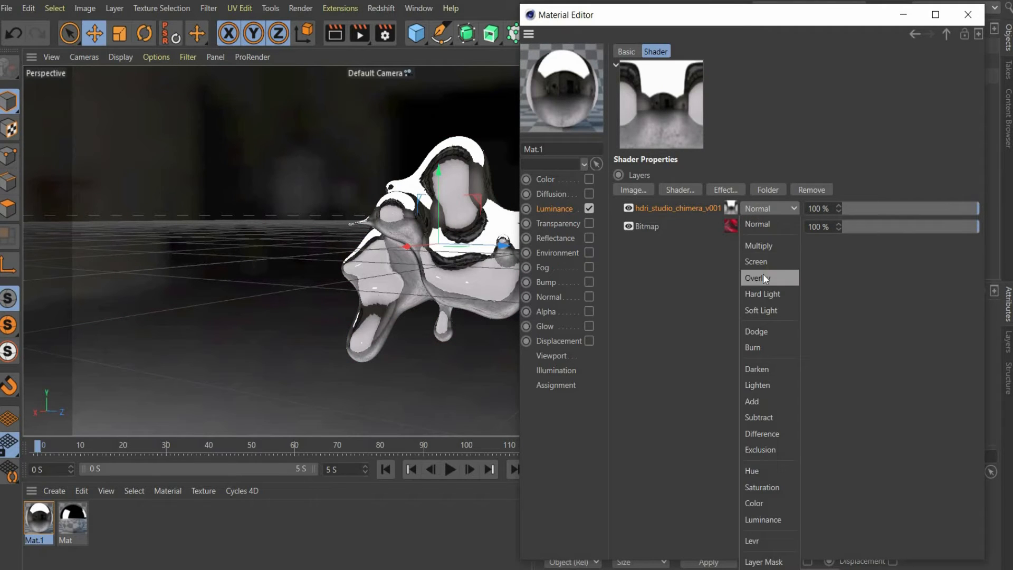
pyautogui.click(755, 278)
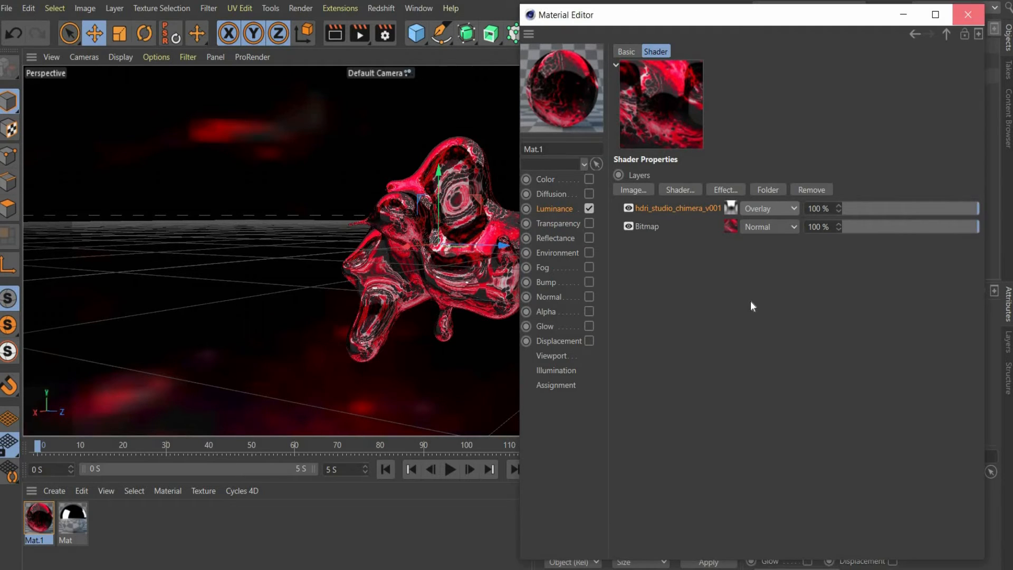
pyautogui.click(967, 14)
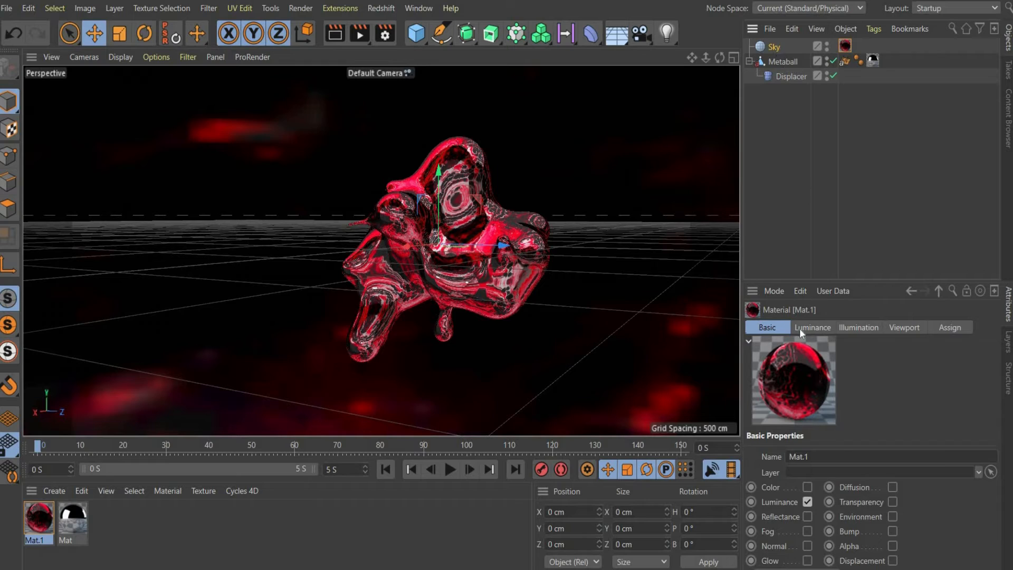
# Select the Sky object and return to frame 0 to key its heading rotation
pyautogui.click(773, 46)
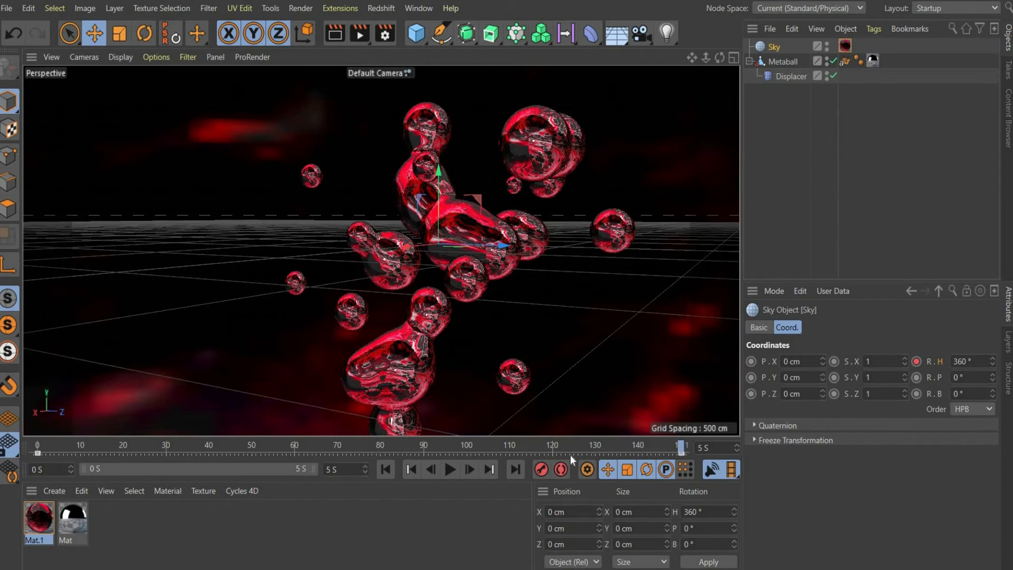
pyautogui.moveTo(37, 443); pyautogui.dragTo(213, 444)
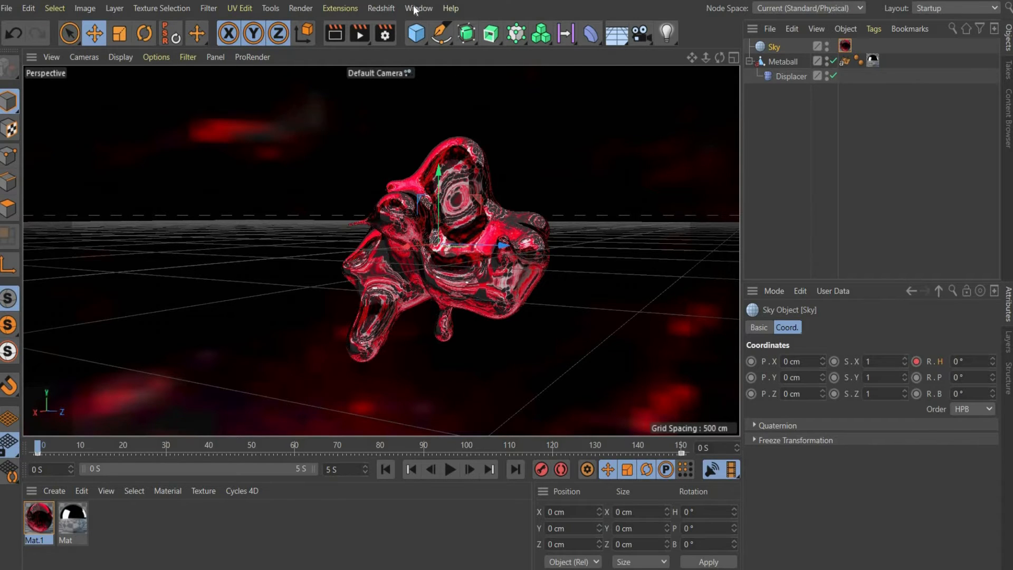
# Set the Sky's rotation keys to Linear in the F-Curve timeline, then close it
pyautogui.click(418, 8)
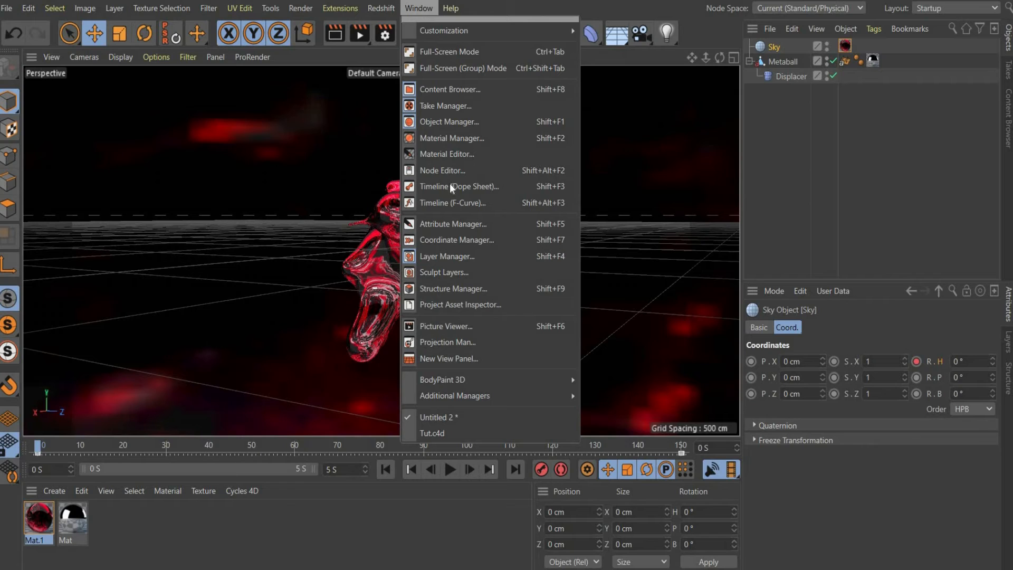
pyautogui.click(453, 202)
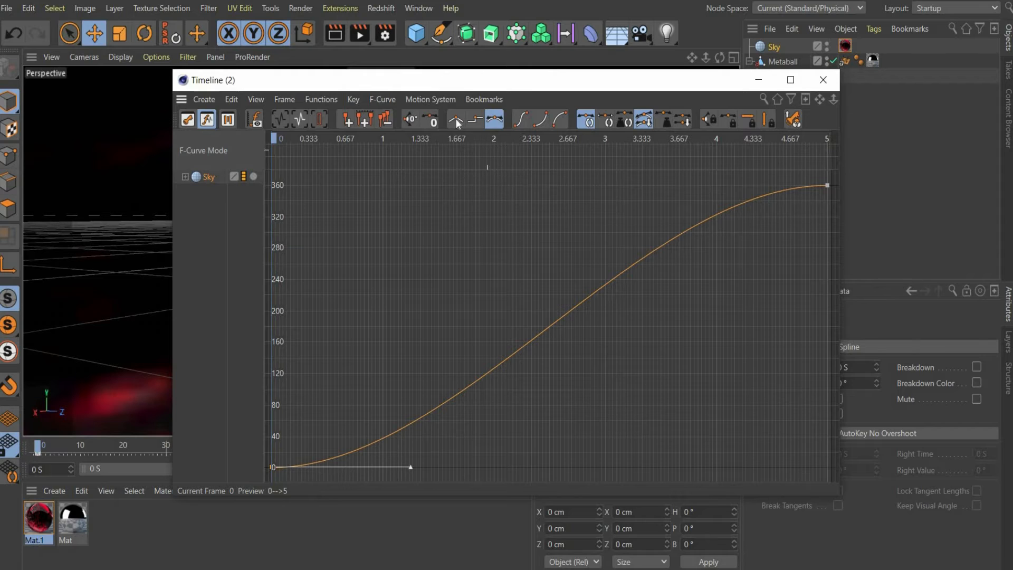
pyautogui.click(456, 120)
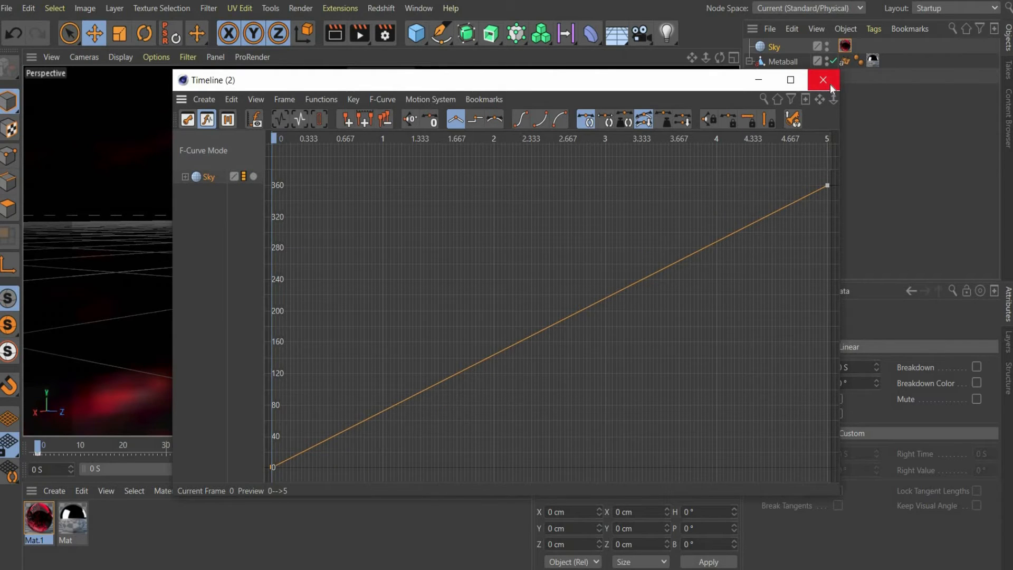
pyautogui.click(821, 80)
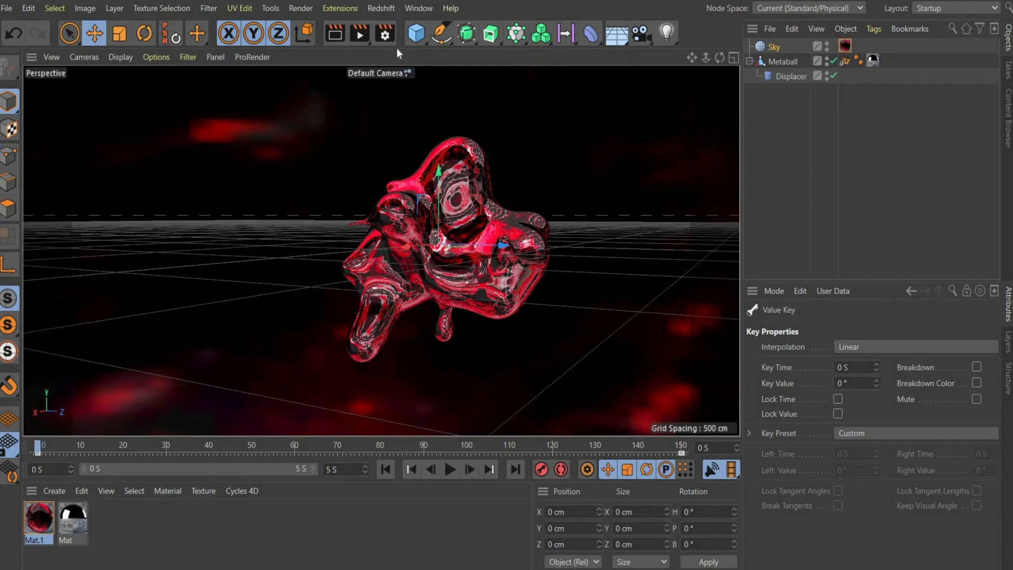
# Set the renderer to Physical and the frame range to All Frames (0–150)
pyautogui.click(383, 33)
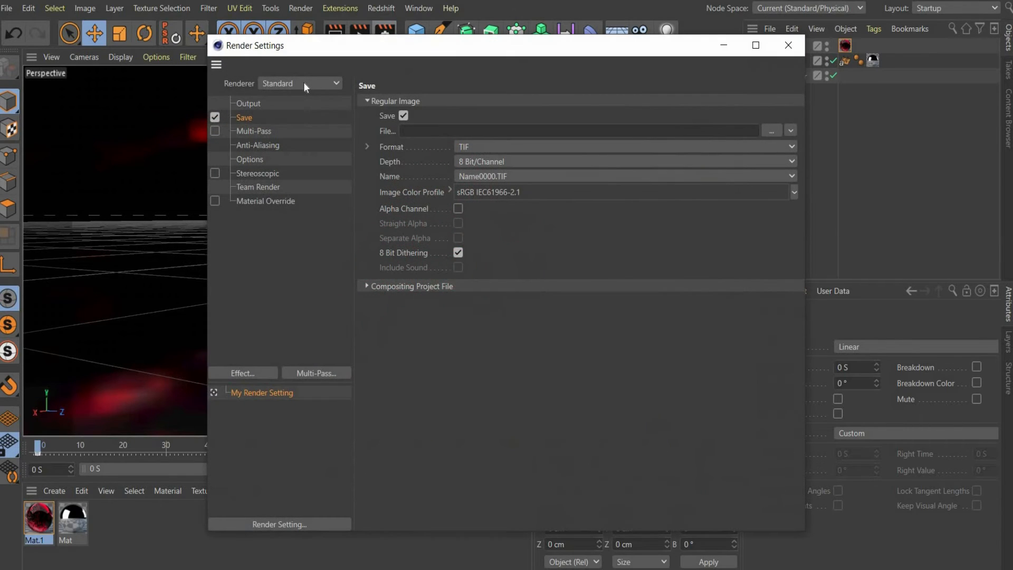
pyautogui.click(299, 83)
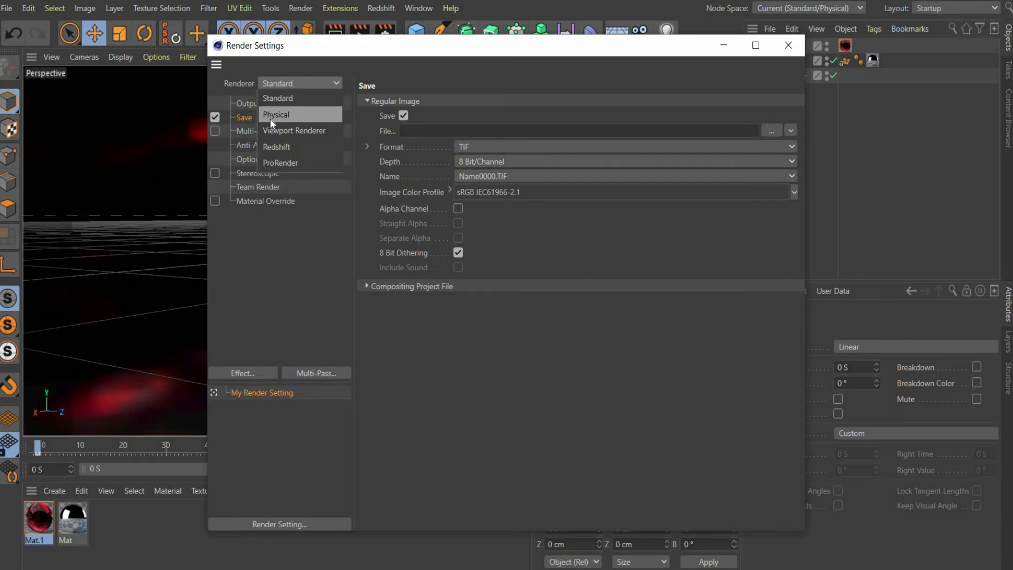
pyautogui.click(276, 115)
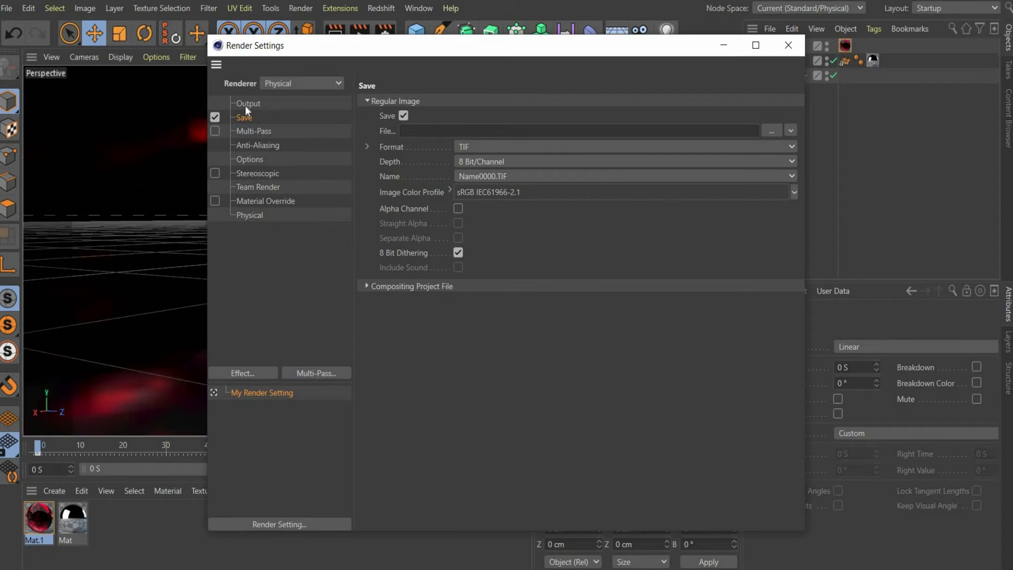
pyautogui.click(248, 104)
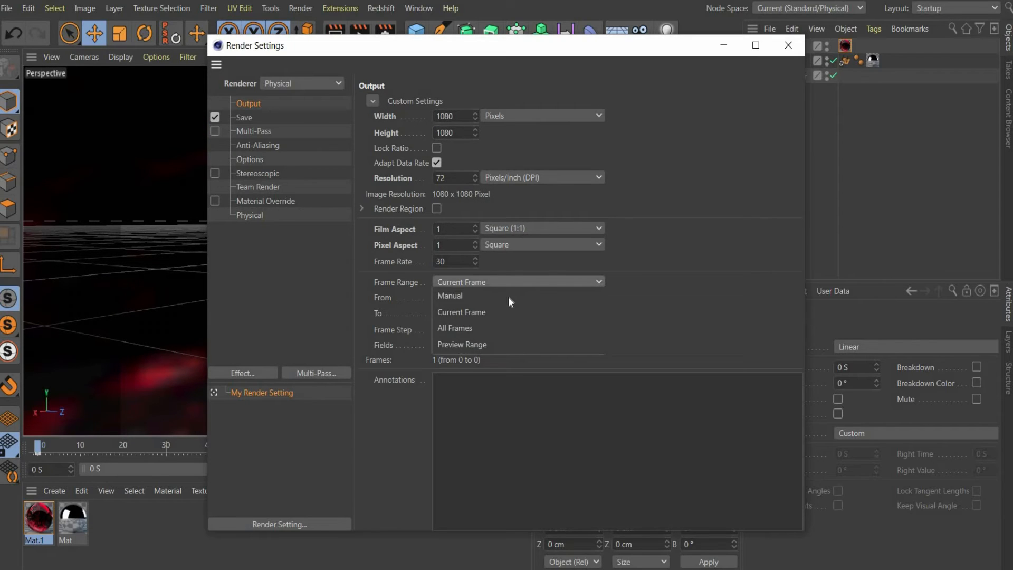
pyautogui.click(454, 327)
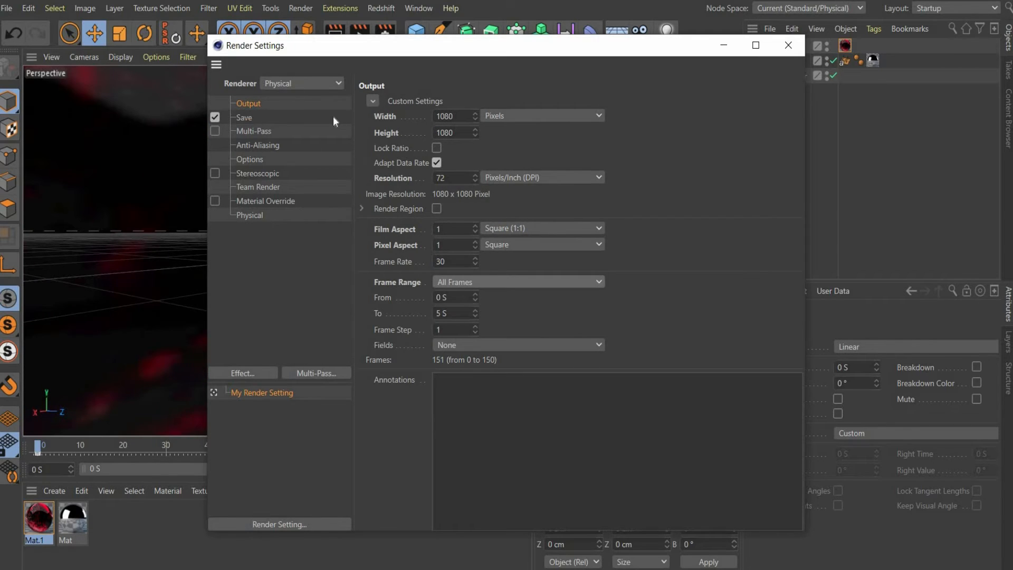
# Enable straight, separate alpha saving, then render the sequence from frame 0
pyautogui.click(244, 117)
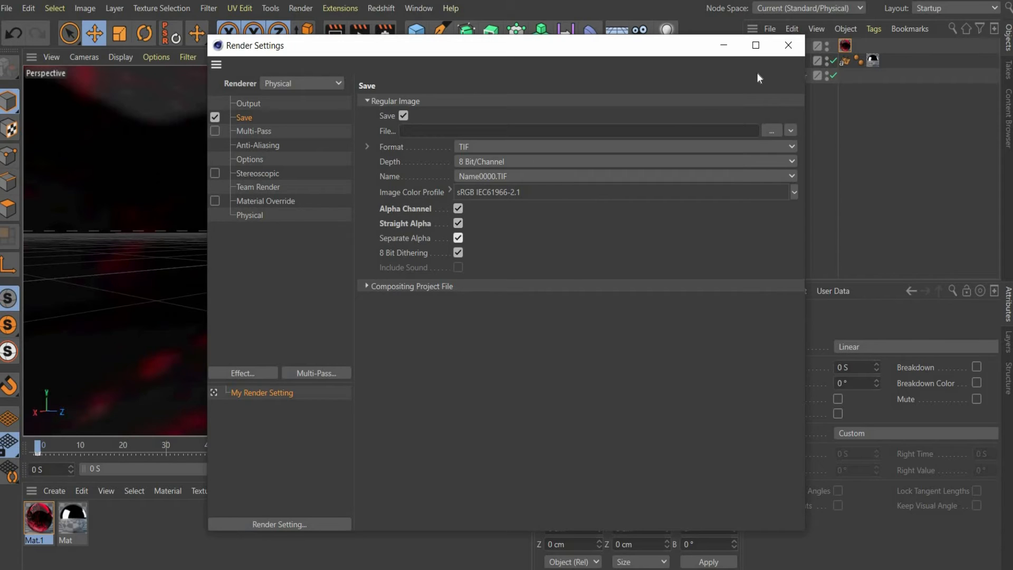
pyautogui.click(788, 45)
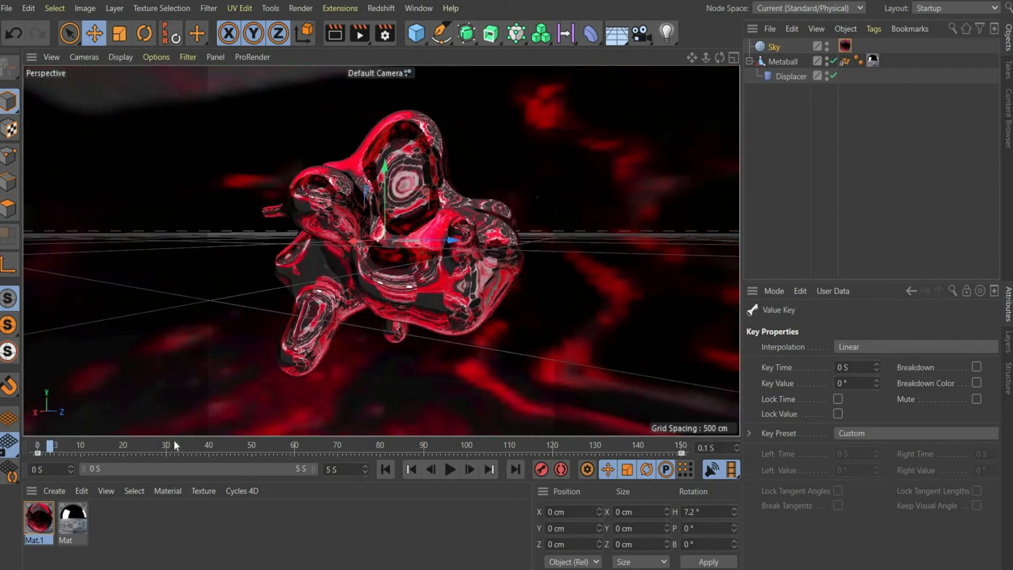
pyautogui.moveTo(51, 444); pyautogui.dragTo(510, 444)
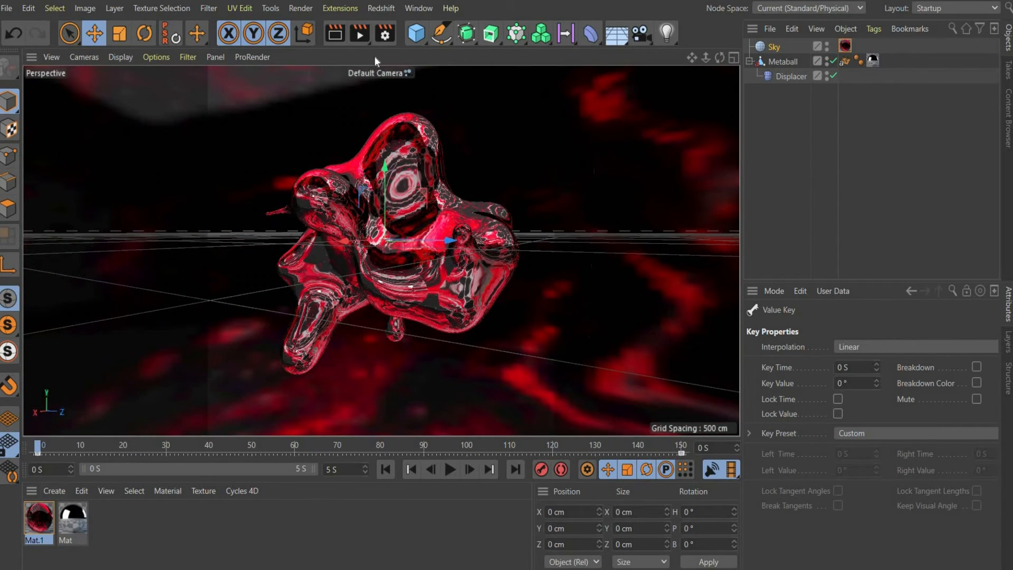
pyautogui.click(334, 33)
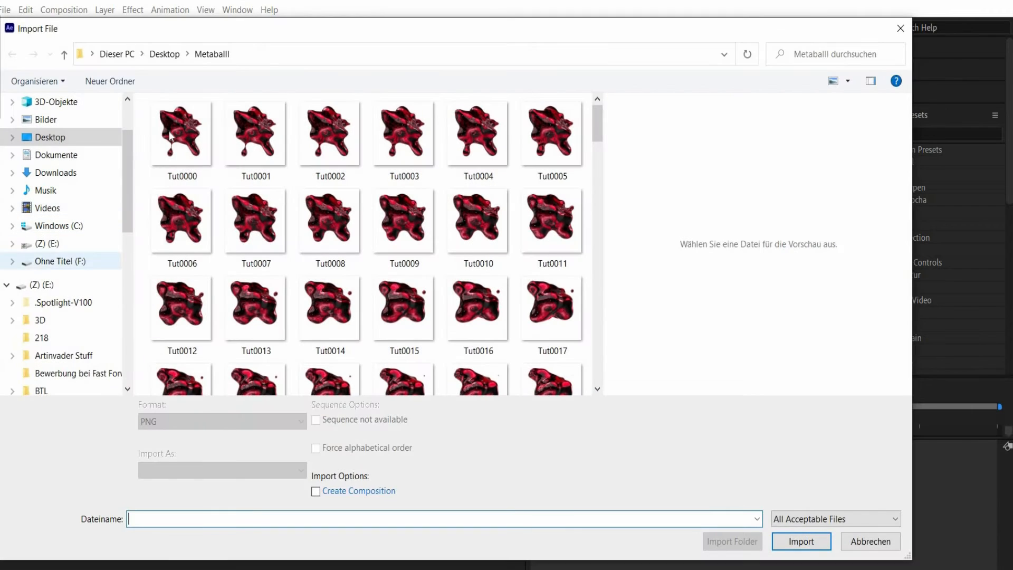
# Import Tut0000 as a PNG sequence covering frames 0000–0150
pyautogui.click(181, 132)
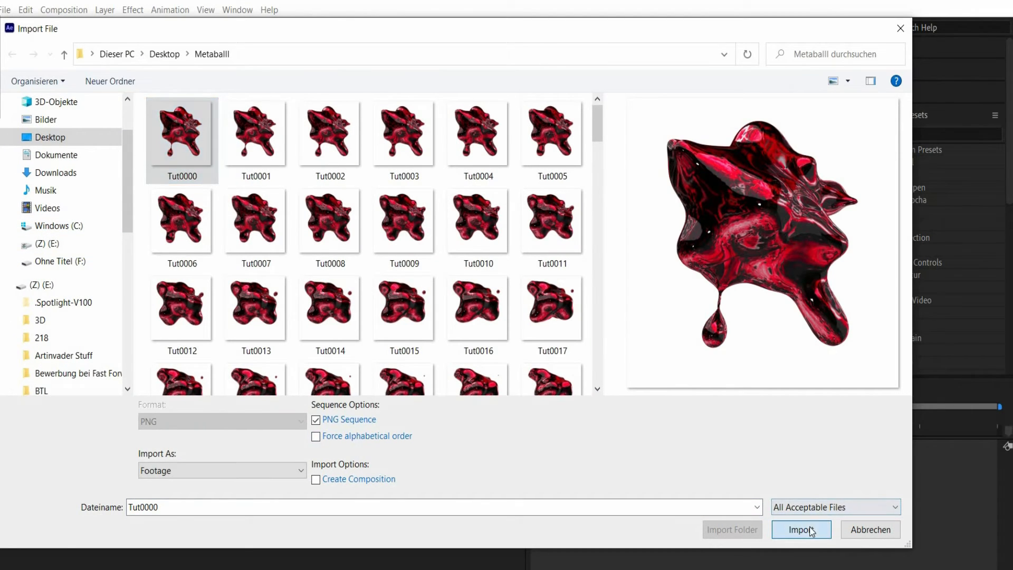
pyautogui.click(801, 529)
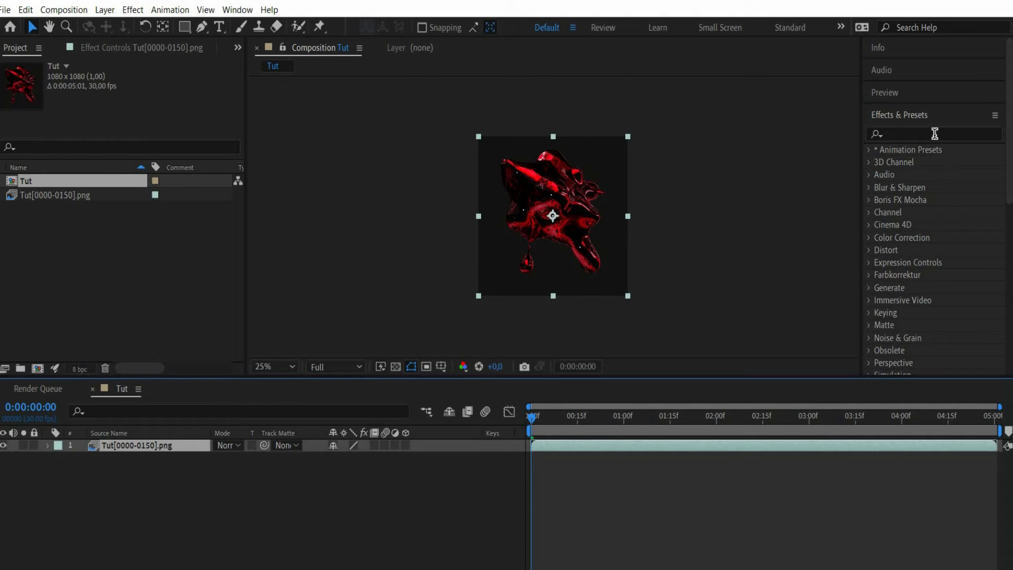
# Apply Linear-to-sRGB Color and Gamma Conversion and Hue/Saturation with saturation 30
pyautogui.write('gamma')
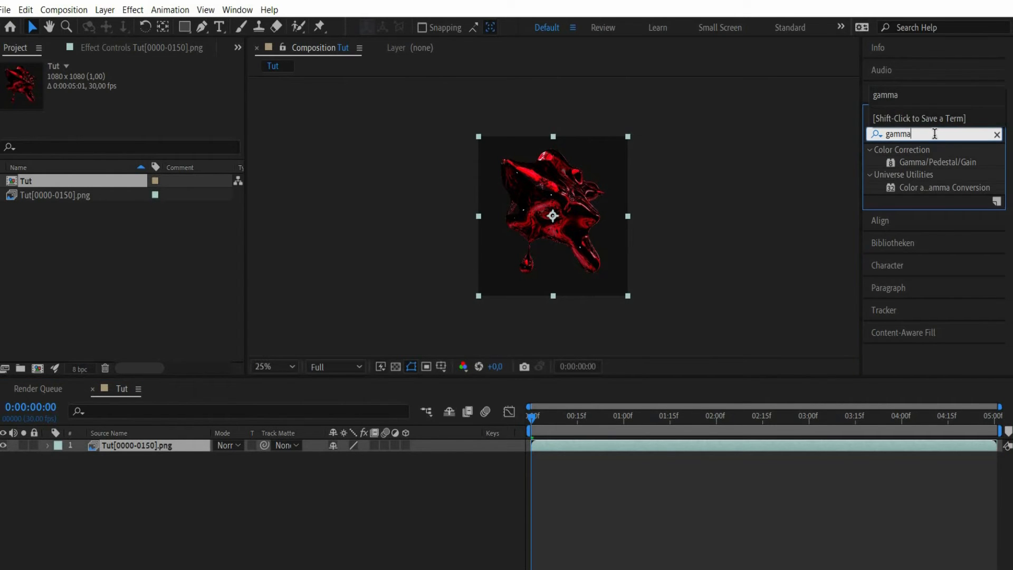
pyautogui.doubleClick(945, 187)
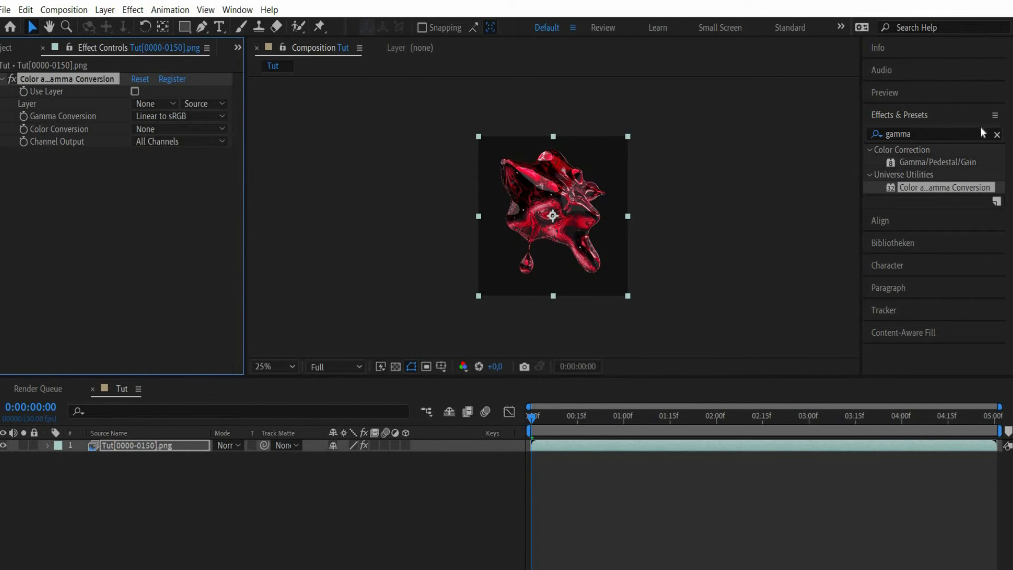
pyautogui.click(998, 133)
pyautogui.write('hue')
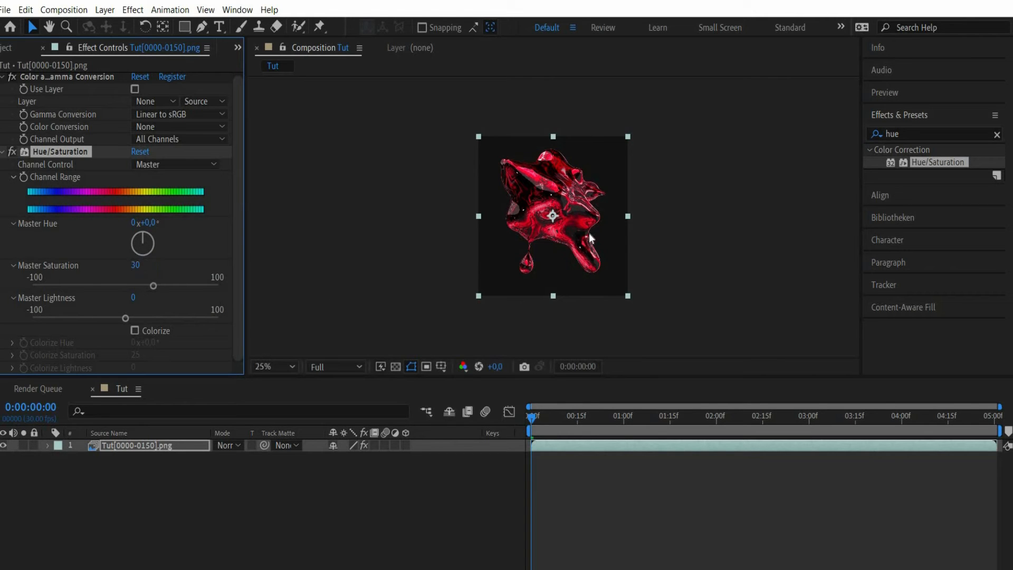
pyautogui.click(265, 366)
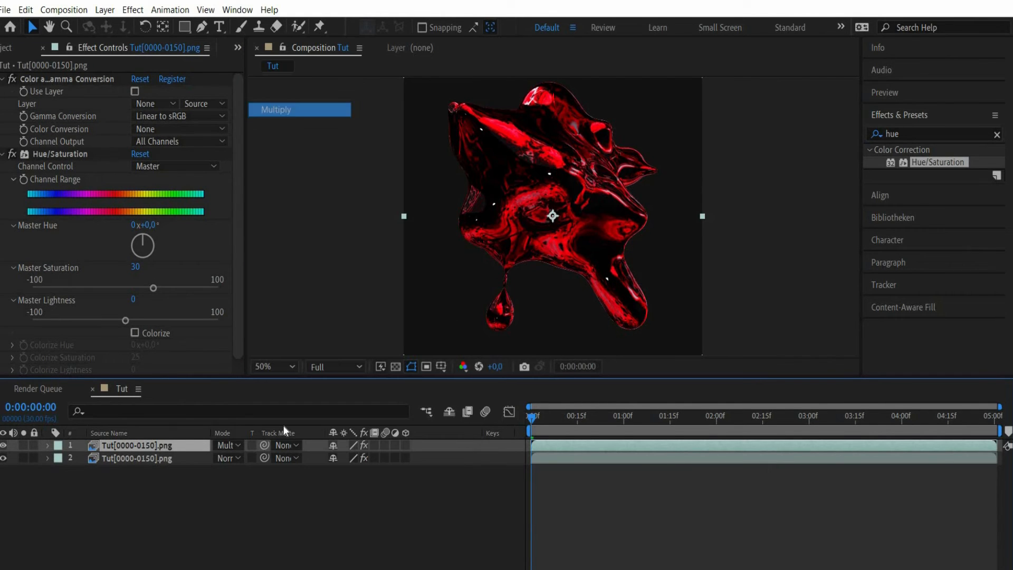
# Set the Multiply-blended top layer's opacity to 10%
pyautogui.click(46, 445)
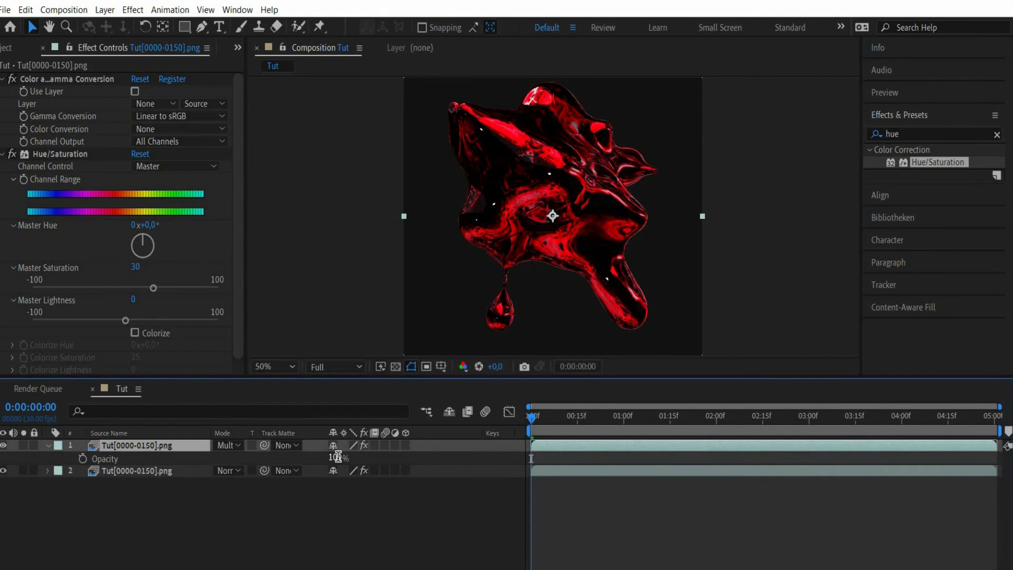
pyautogui.doubleClick(336, 458)
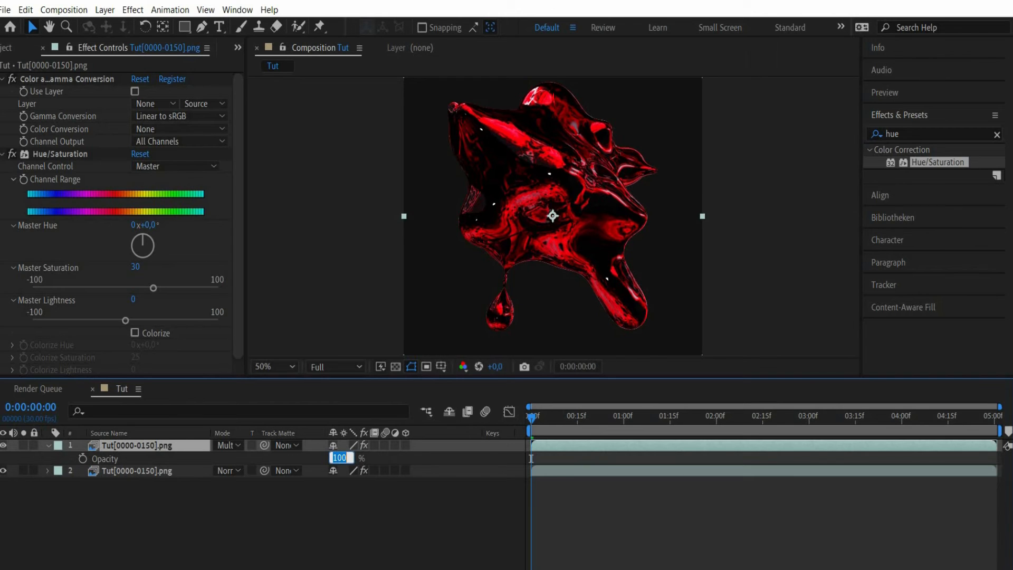
pyautogui.write('10')
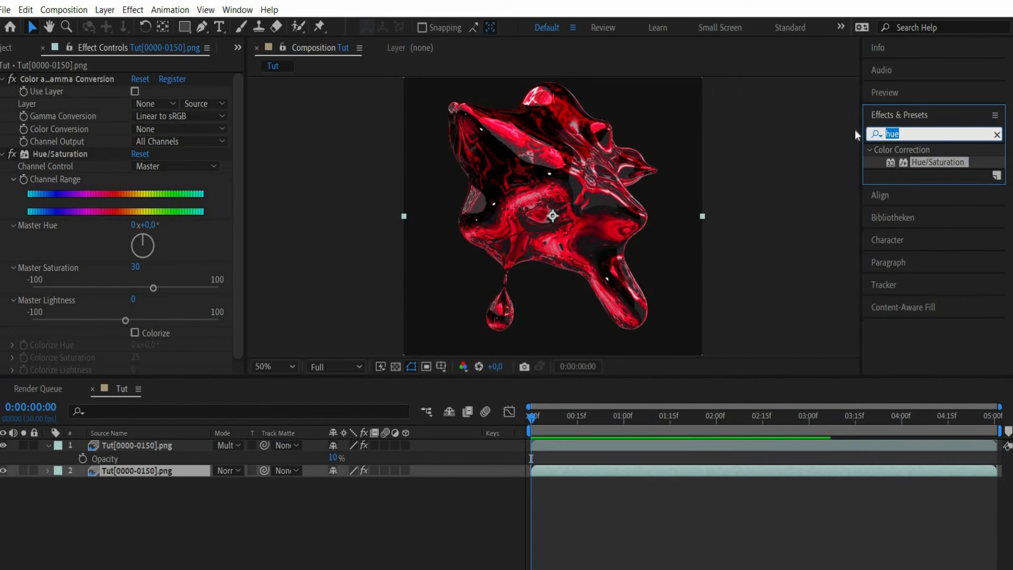
pyautogui.write('diffu')
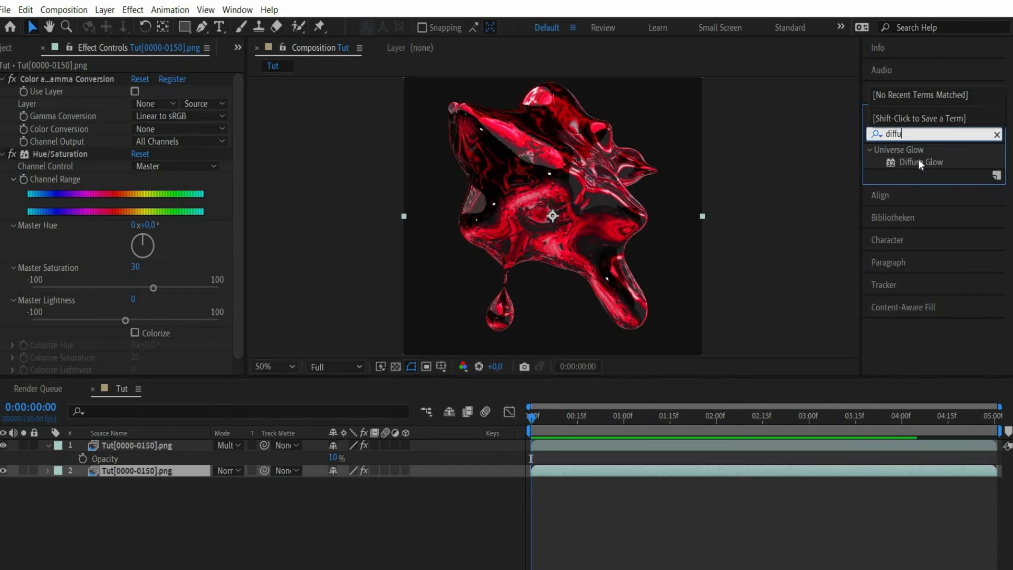
# Apply Diffuse Glow to the lower render layer and adjust its Glow Mix
pyautogui.doubleClick(921, 162)
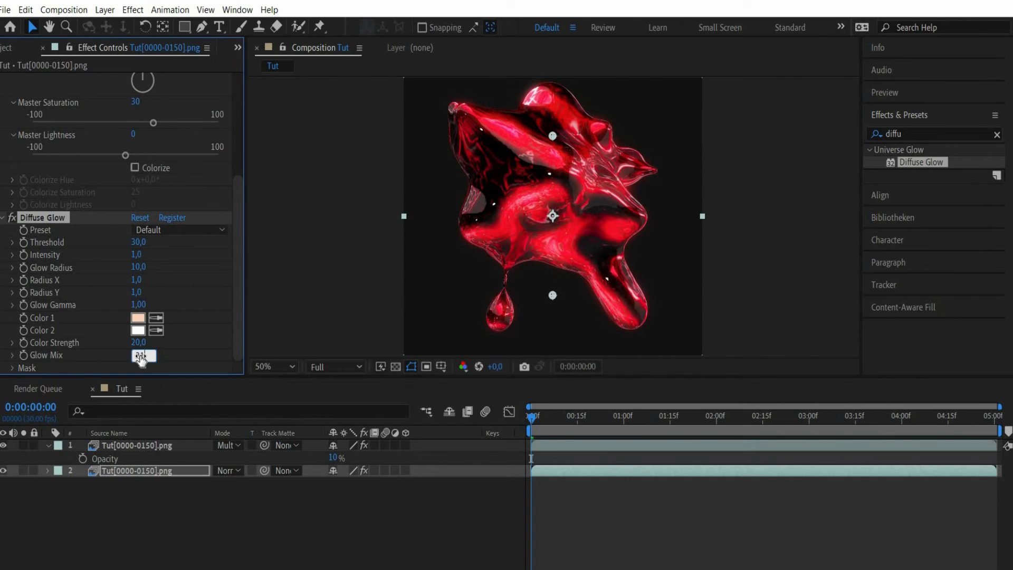
pyautogui.moveTo(140, 357); pyautogui.dragTo(149, 357)
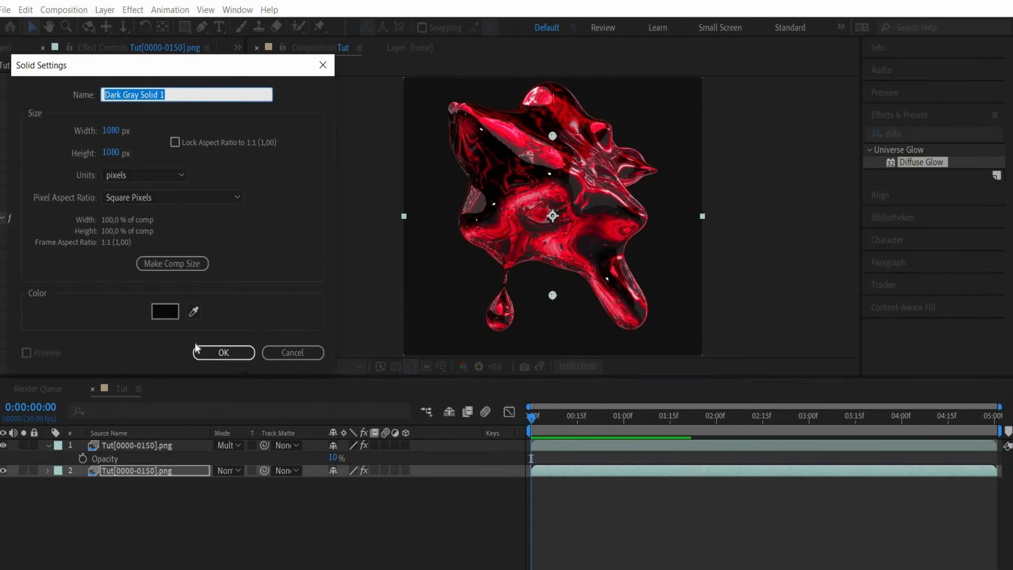
# Create the dark gray solid with a radial red-to-black Gradient Ramp centred in frame
pyautogui.click(222, 352)
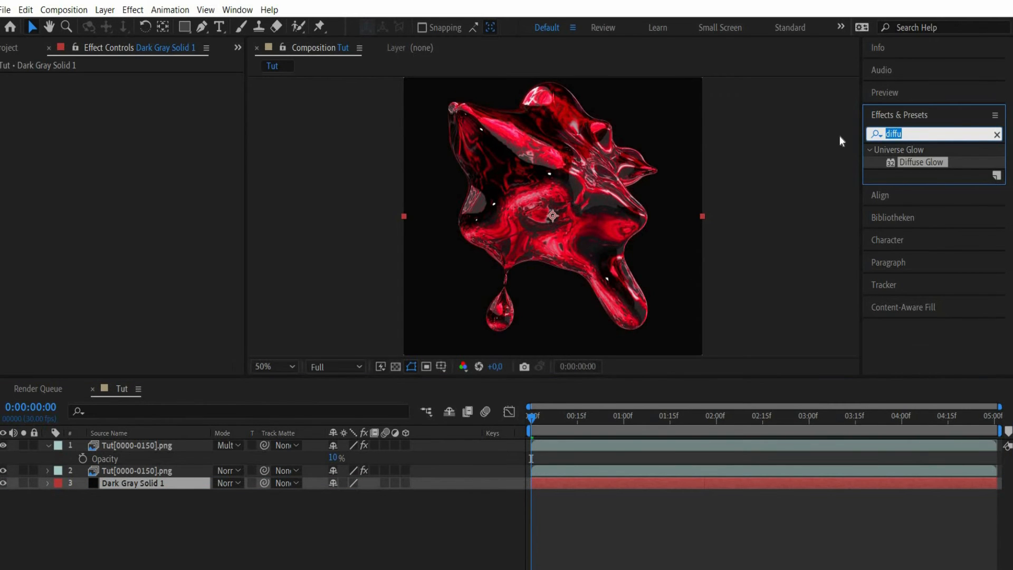
pyautogui.write('gradi')
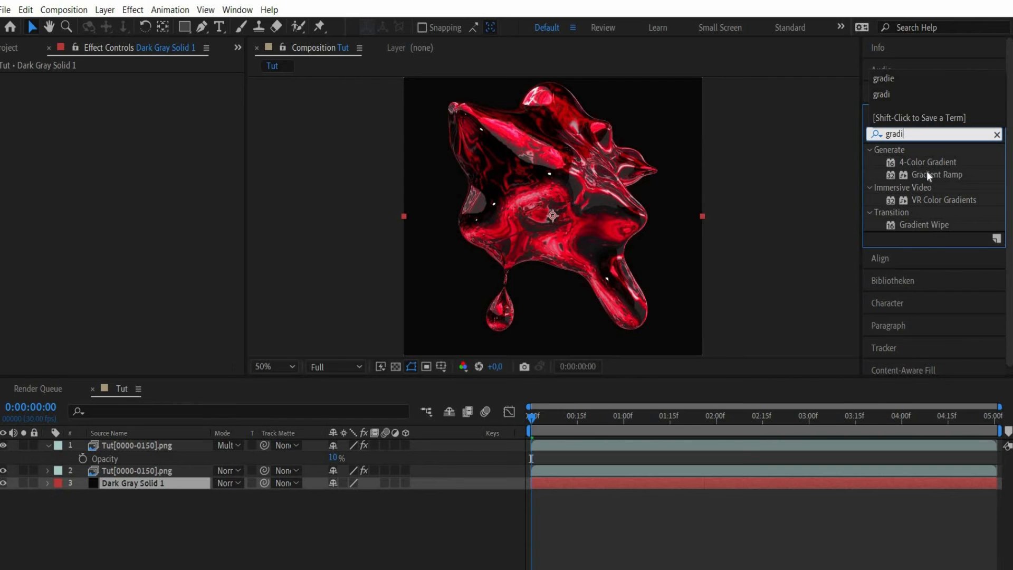
pyautogui.doubleClick(936, 175)
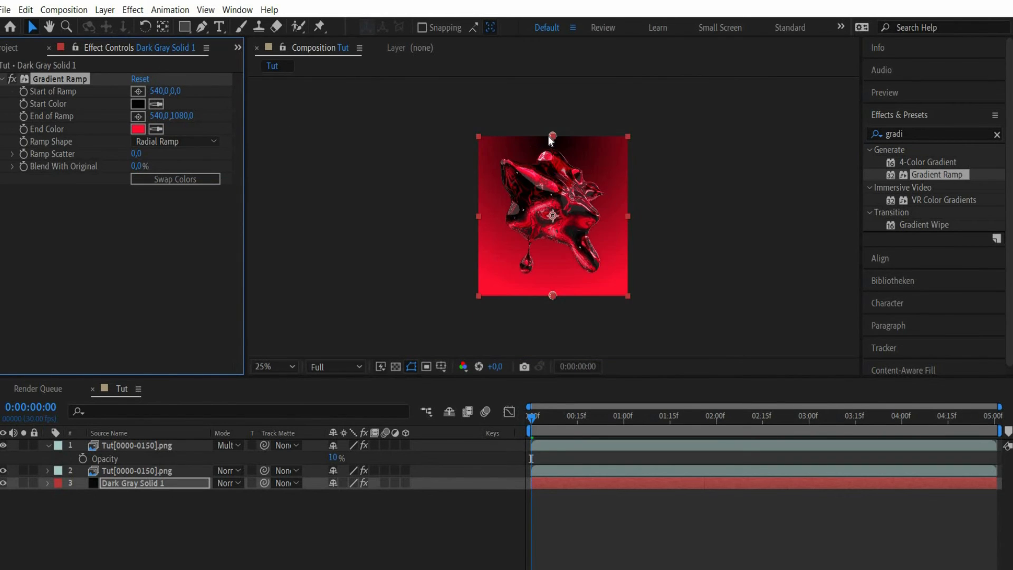
pyautogui.moveTo(551, 136); pyautogui.dragTo(544, 215)
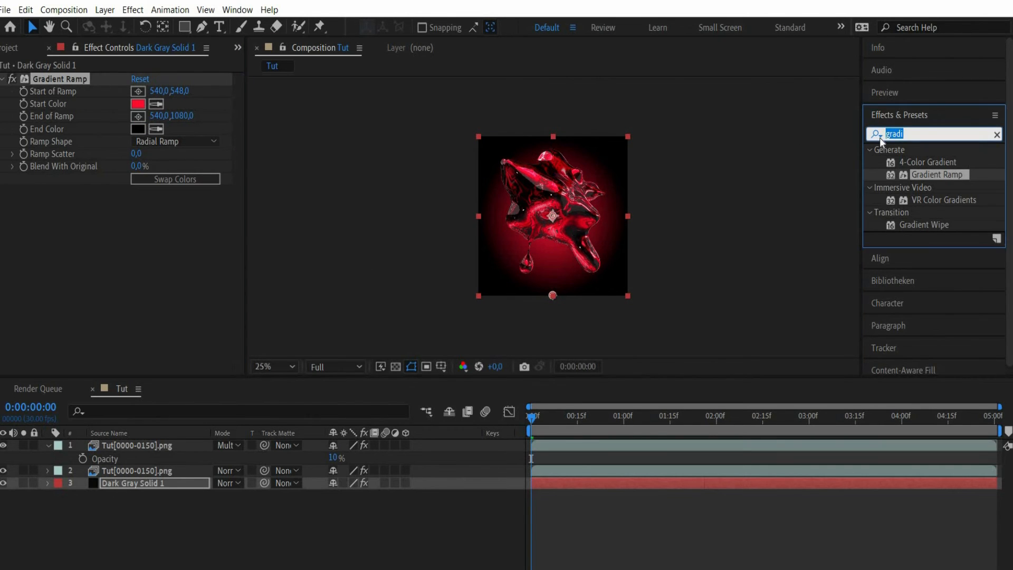
# Add 7% Noise to the gradient background and bring in Overlay.png
pyautogui.write('noise')
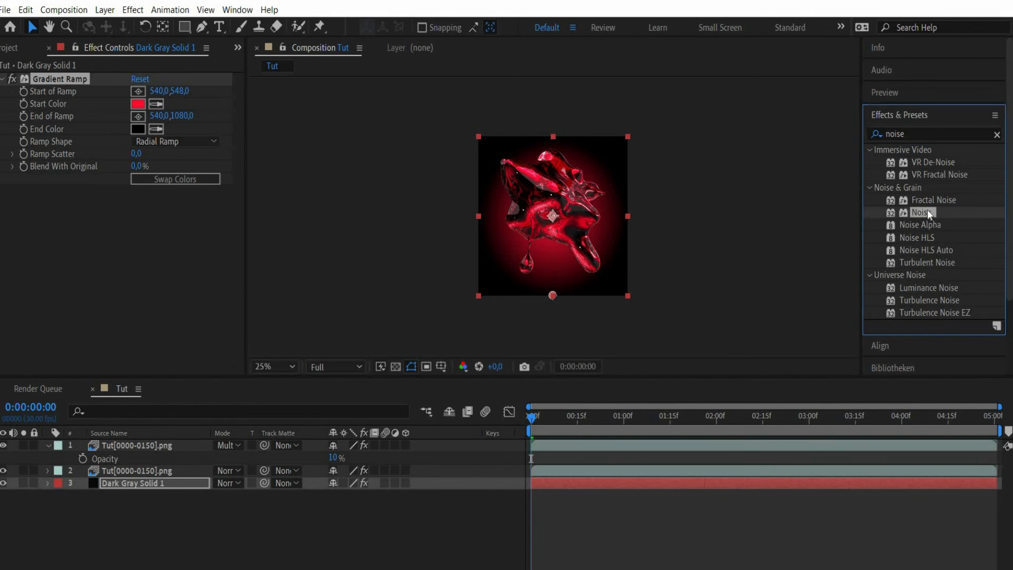
pyautogui.doubleClick(920, 212)
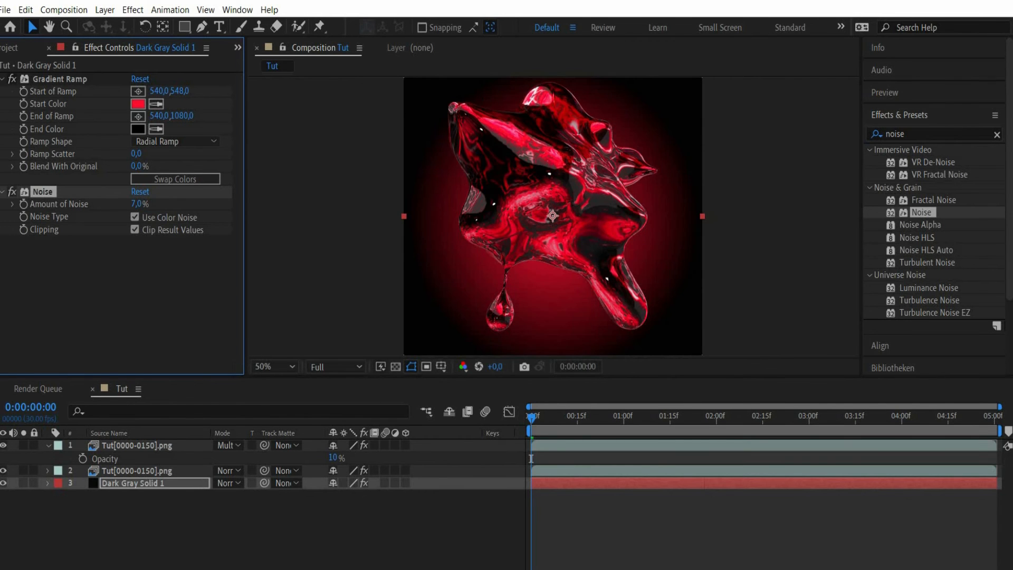
pyautogui.click(14, 47)
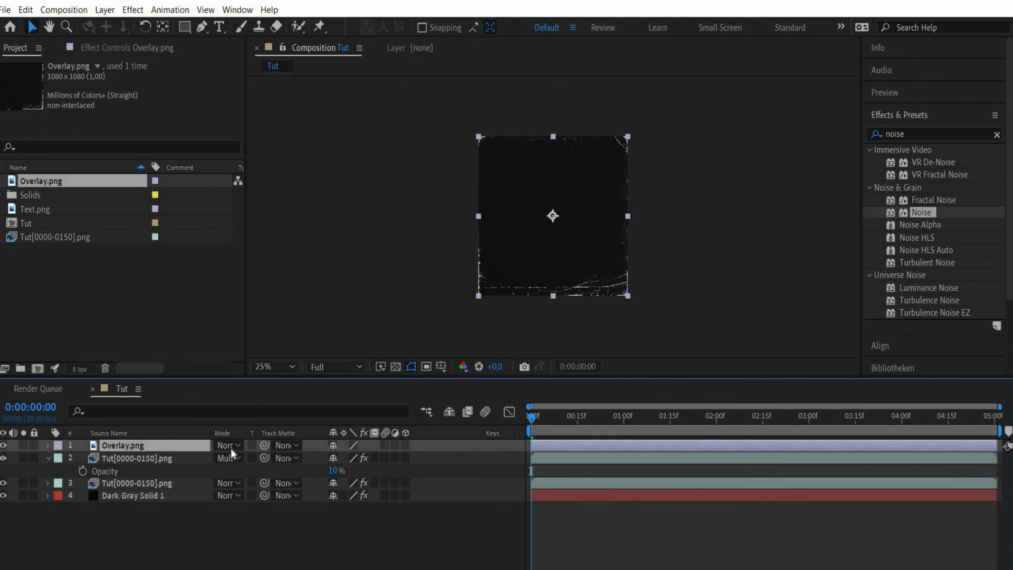
# Set Overlay.png to Lighten mode and select all layers down to the background solid
pyautogui.click(228, 445)
pyautogui.write('tint')
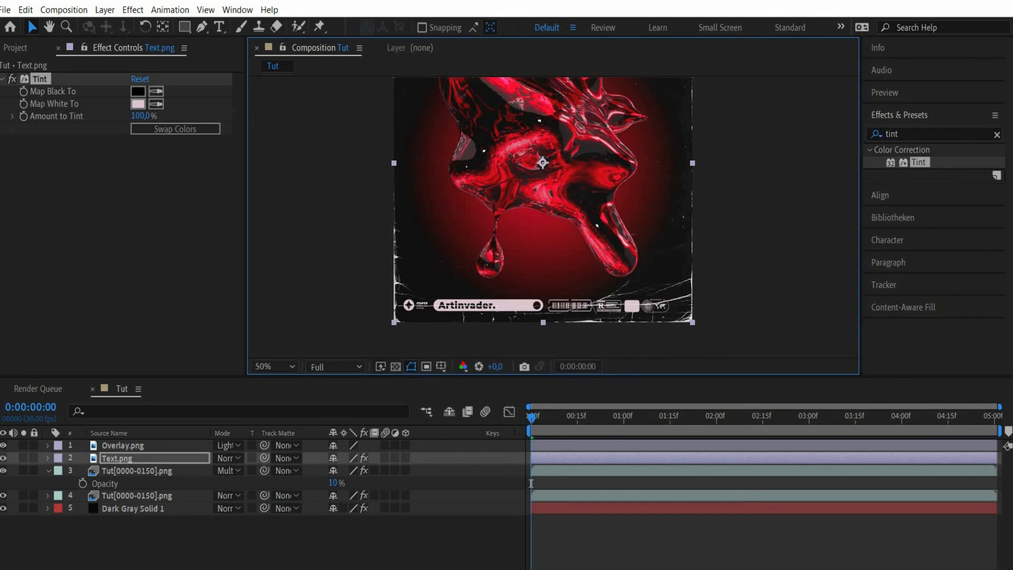
pyautogui.click(132, 508)
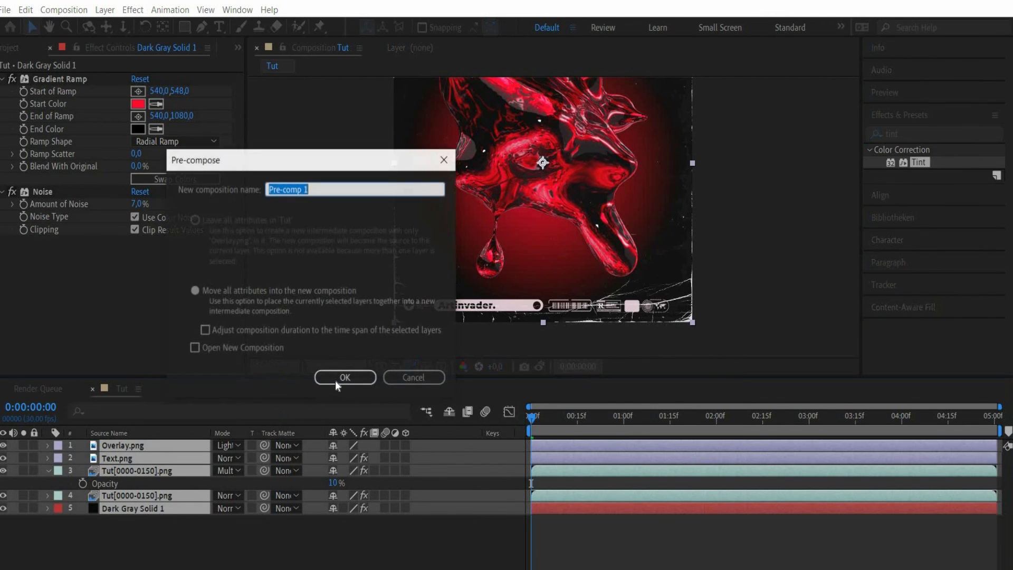
# Pre-compose all layers into Pre-comp 1 and set Tut's duration to 0:00:10:01
pyautogui.click(345, 377)
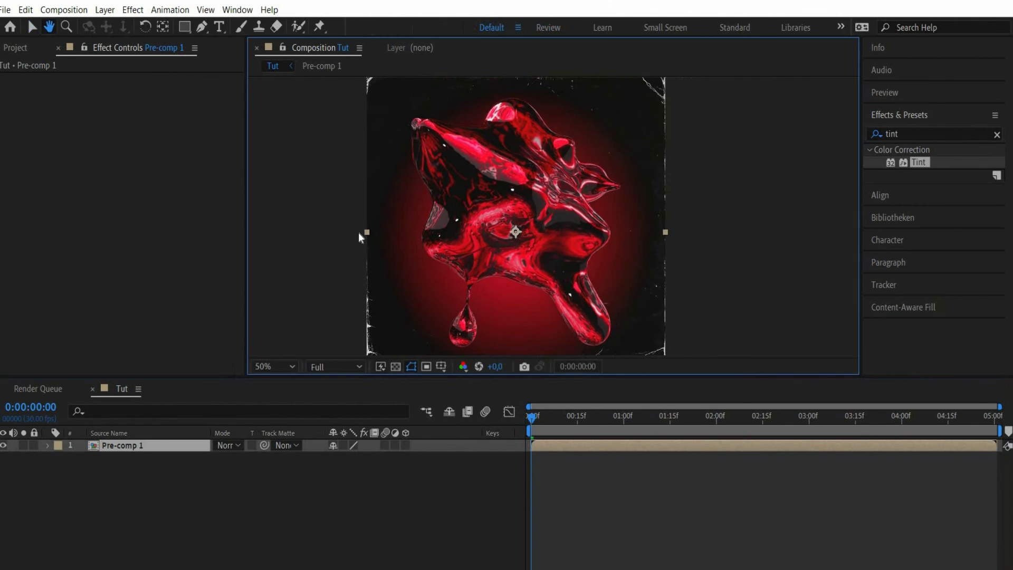
pyautogui.rightClick(515, 231)
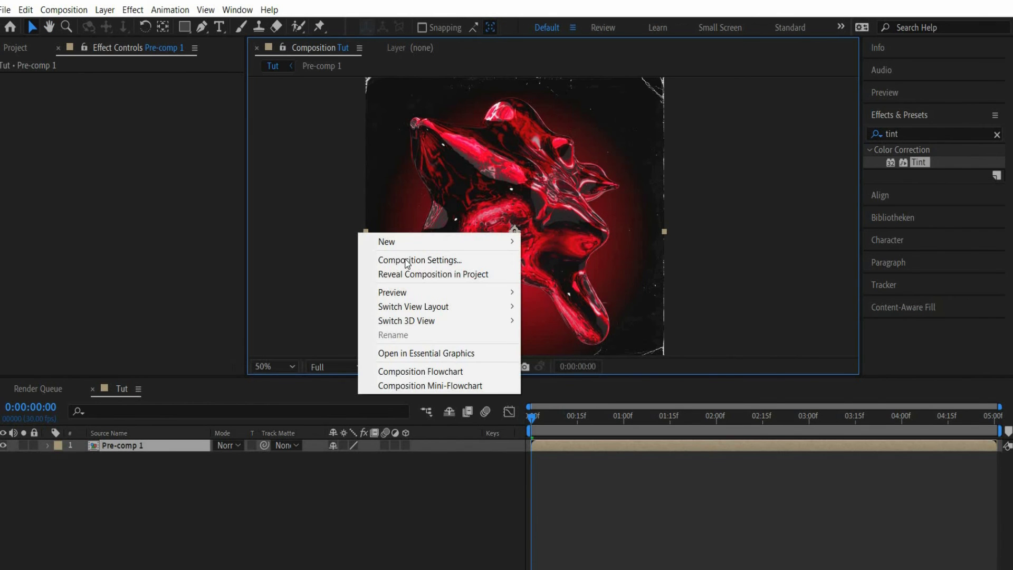
pyautogui.click(420, 259)
pyautogui.write('0:00:10:01')
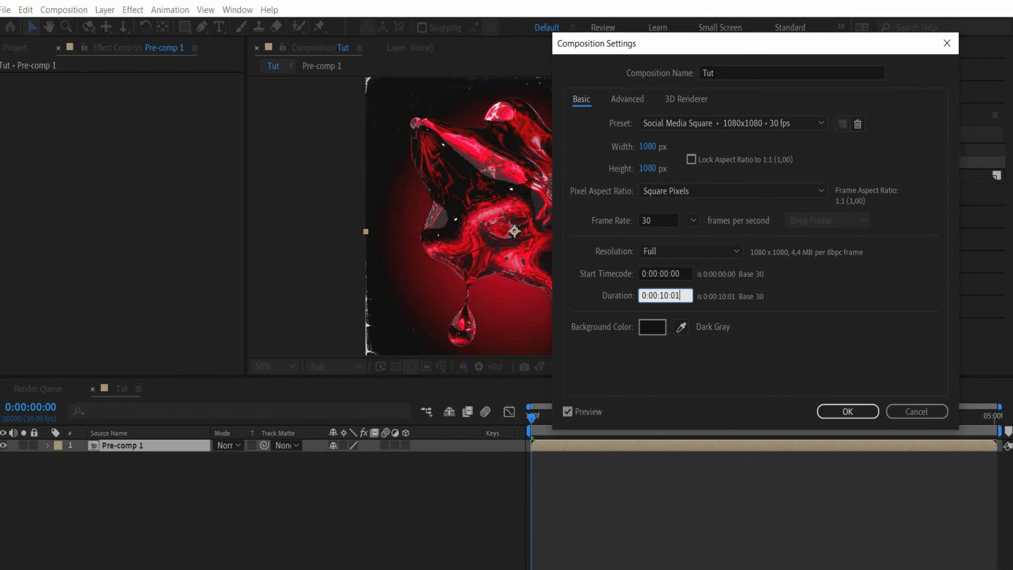
pyautogui.click(847, 411)
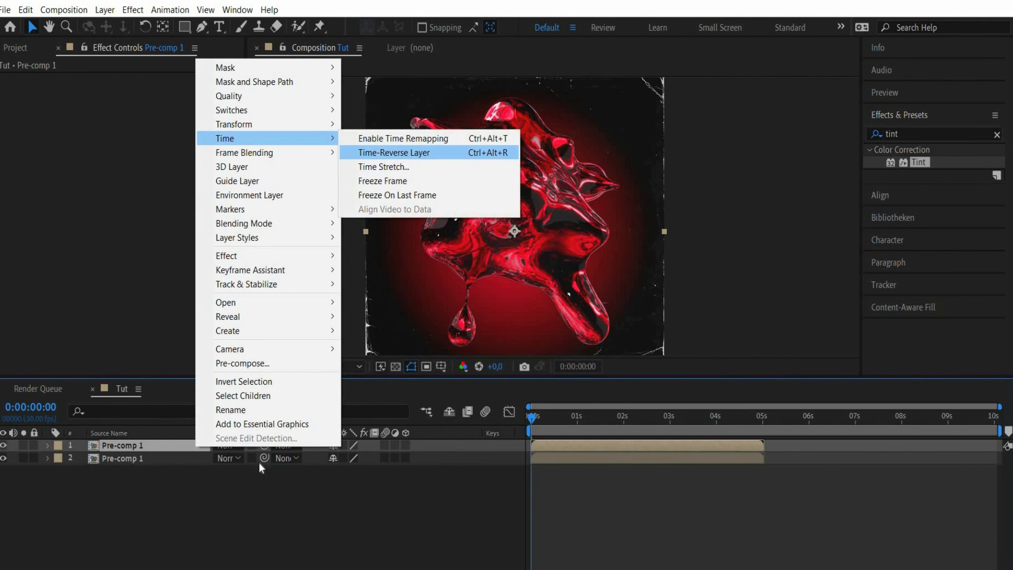
# Time-reverse the duplicated Pre-comp 1 layer and move it to start at 5 seconds
pyautogui.click(395, 152)
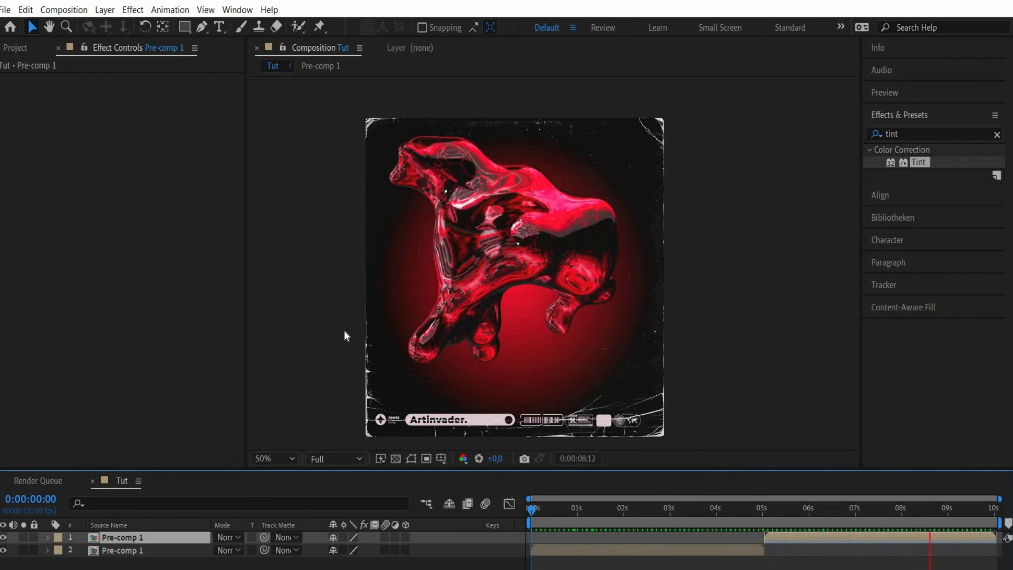
pyautogui.click(540, 507)
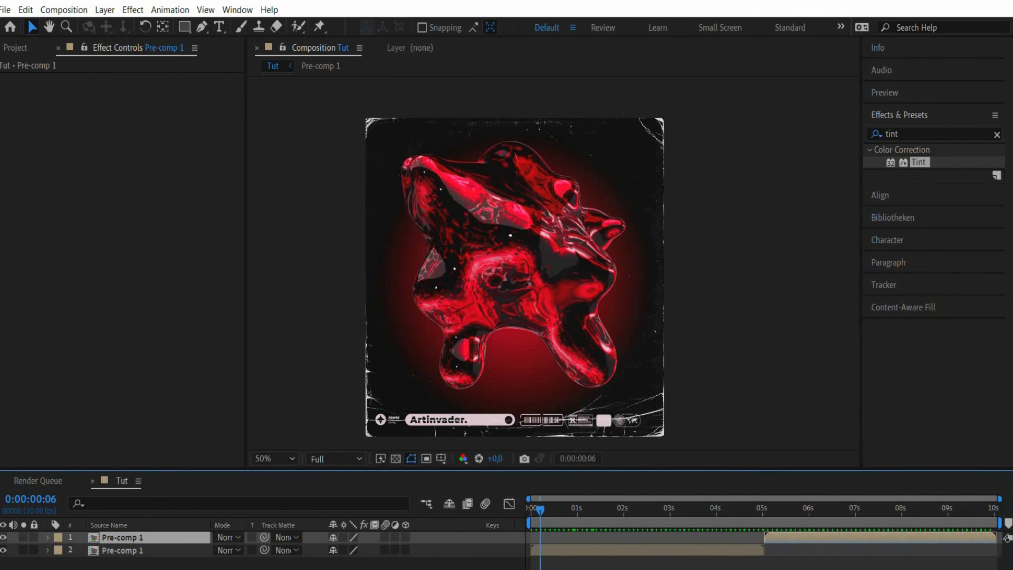